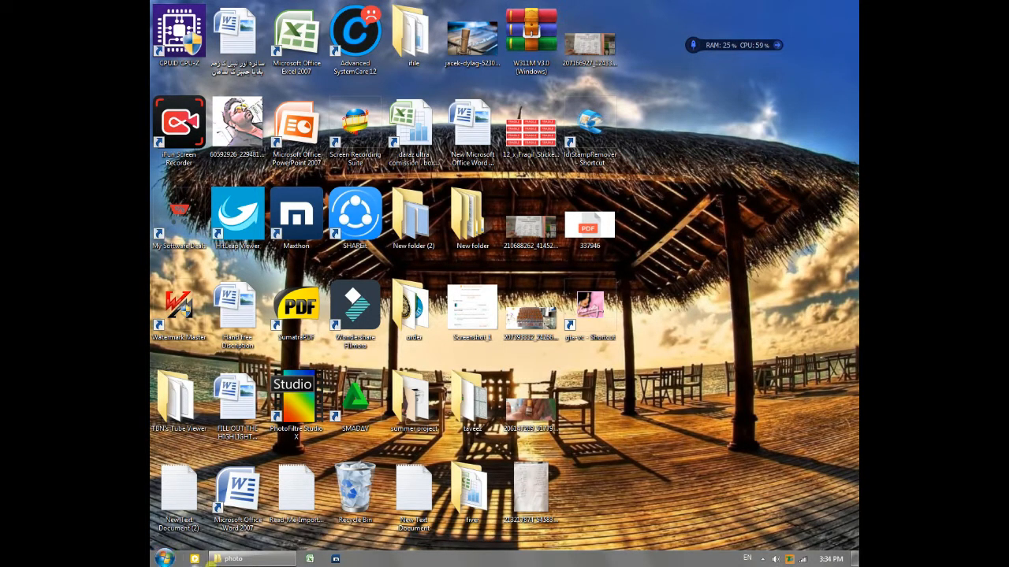
- Launch PowerPoint from the desktop shortcut with a new blank presentation
click(296, 126)
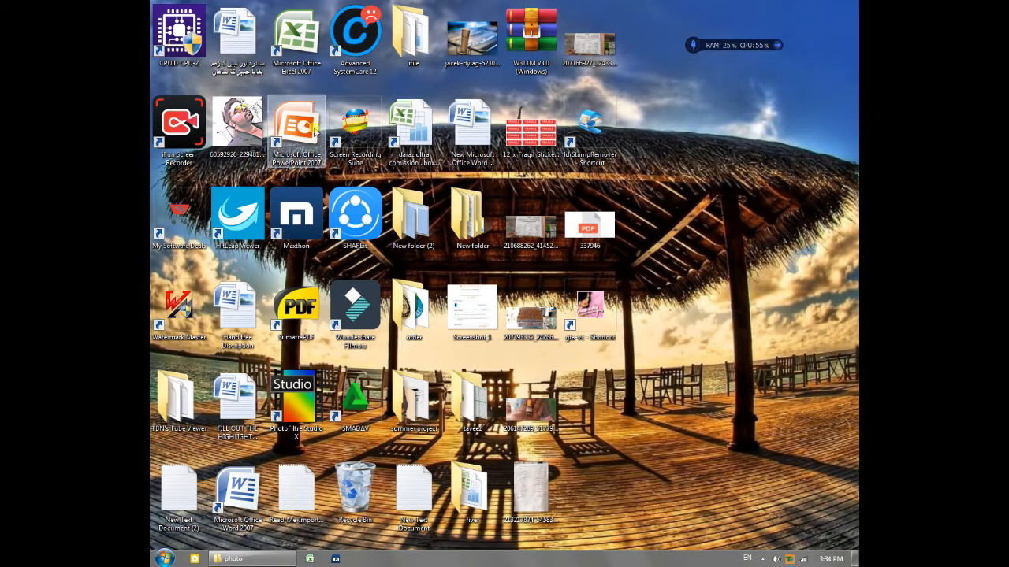
double_click(297, 126)
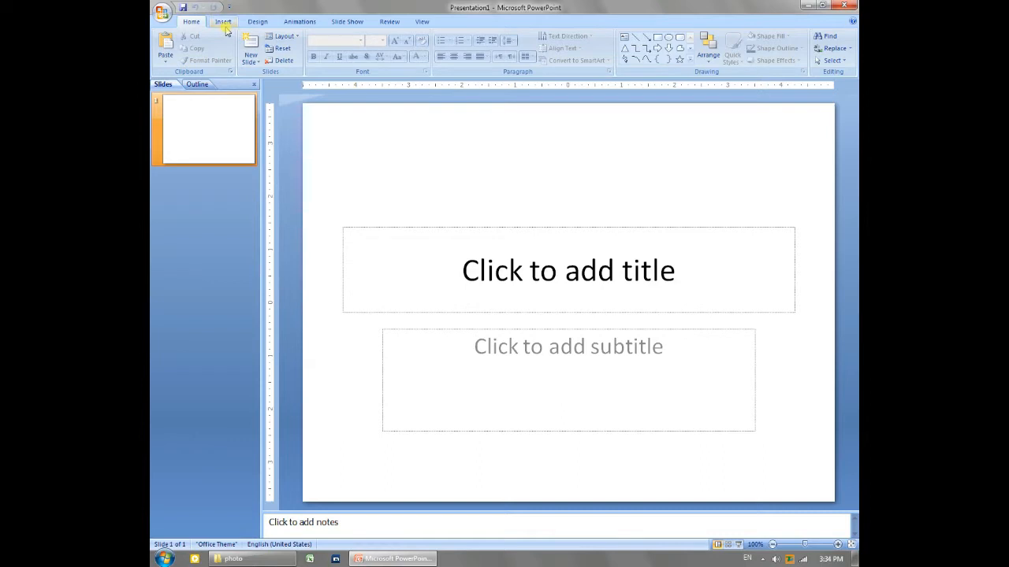
- Switch the ribbon to the Insert commands for adding pictures
click(223, 22)
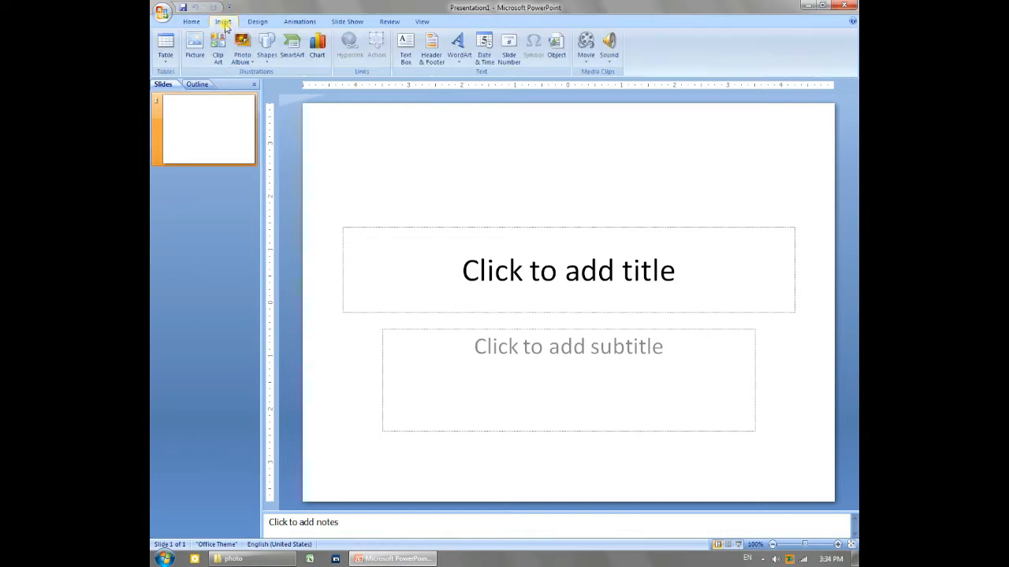
mouse_move(194, 44)
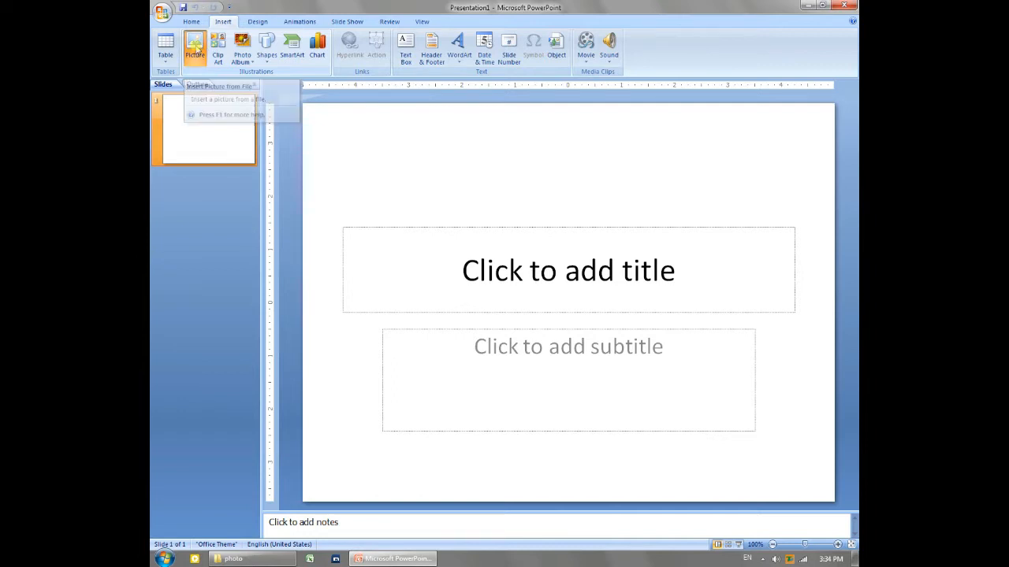
- Browse the Insert Picture dialog to Downloads > SHAREit > Infinix X683 > photo
click(194, 44)
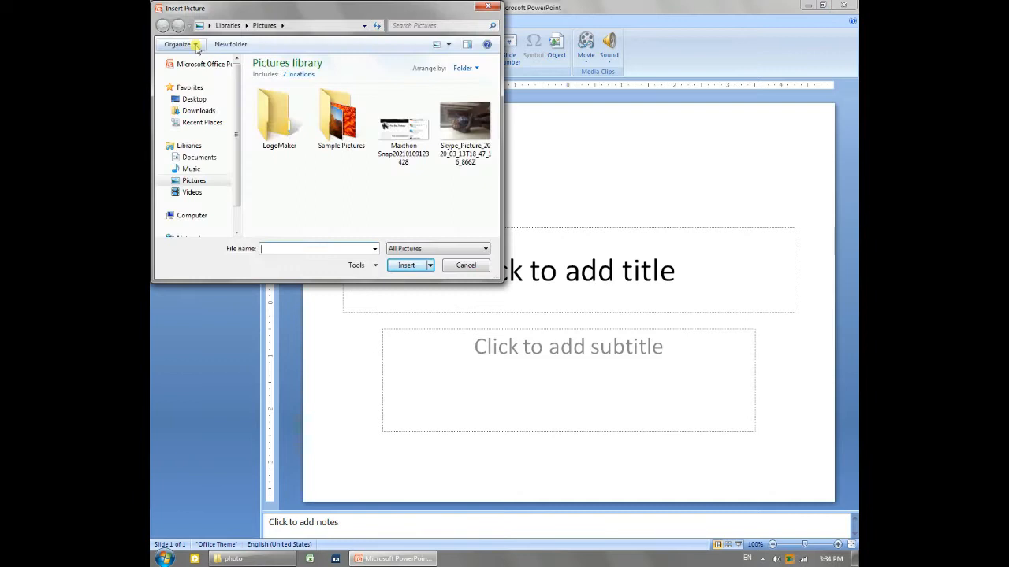
click(194, 110)
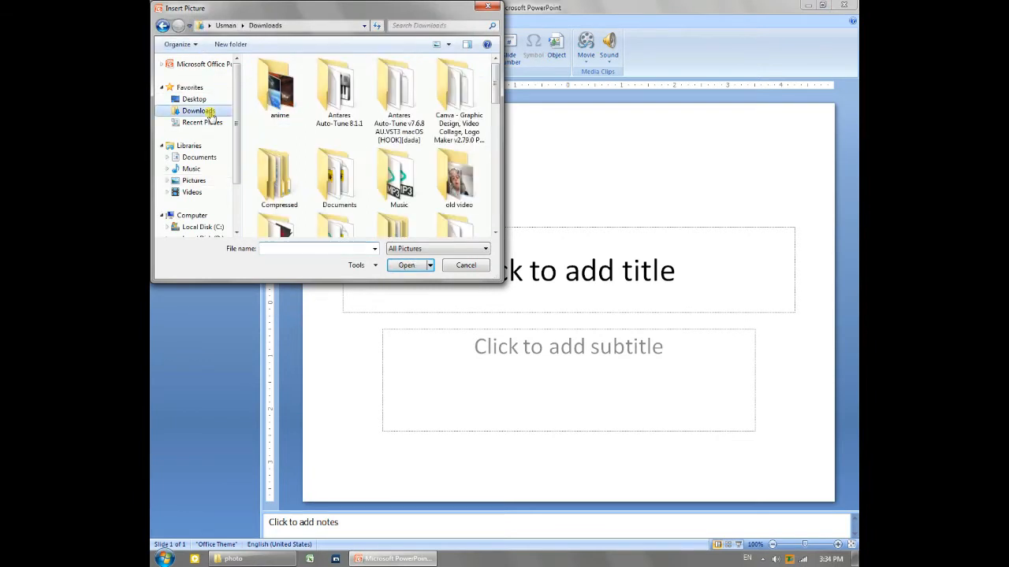
click(199, 110)
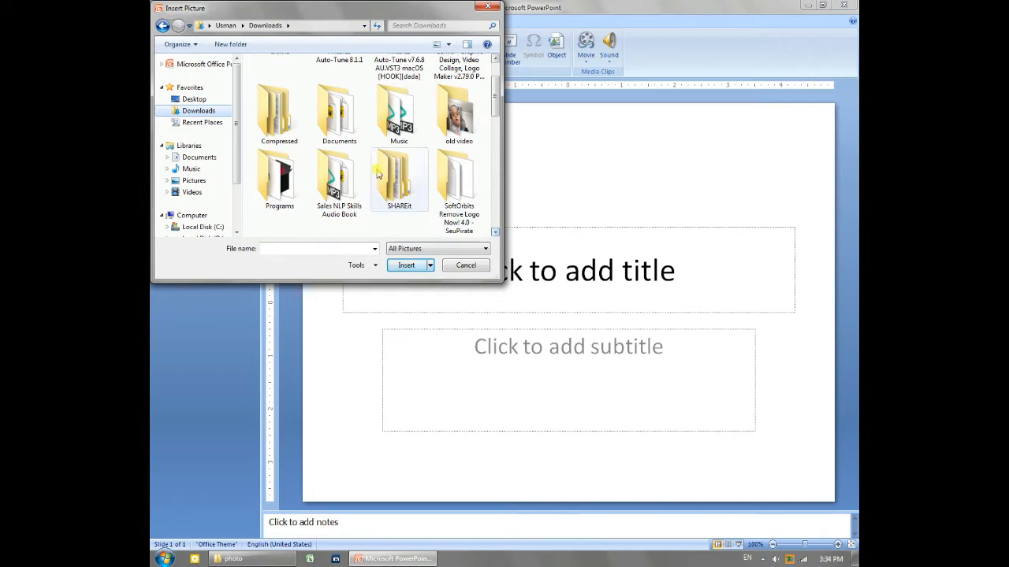
double_click(397, 177)
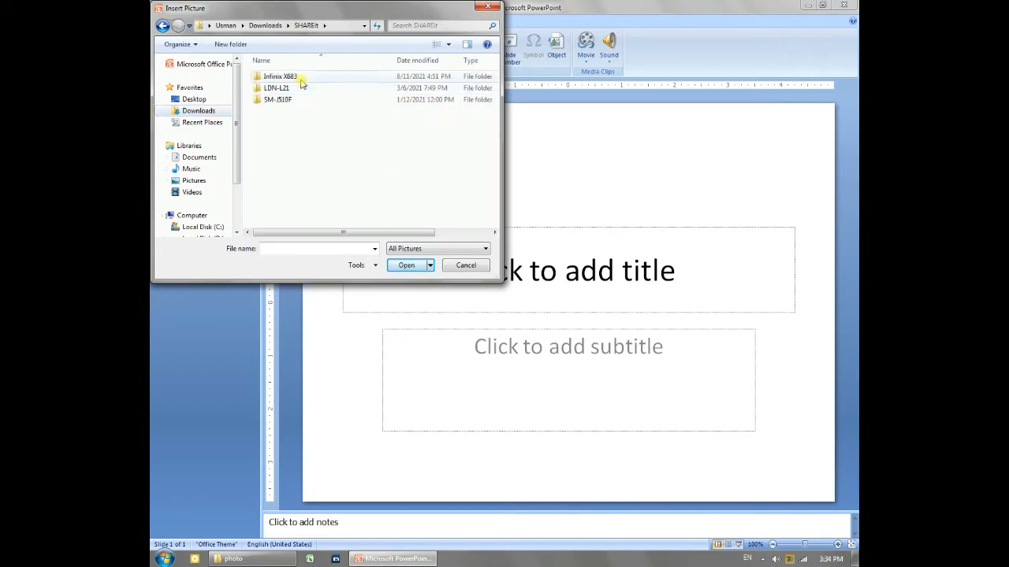
double_click(280, 76)
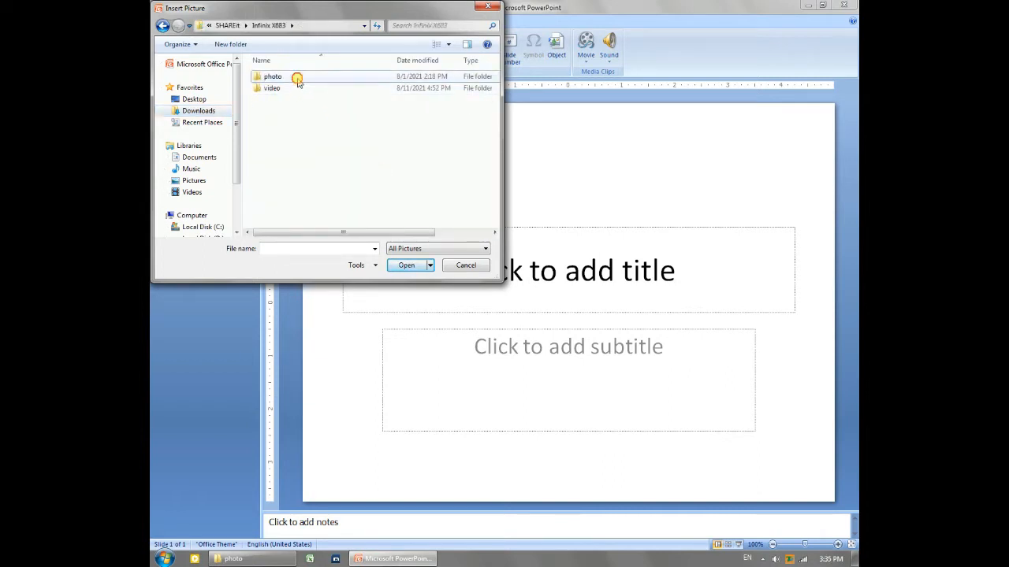
double_click(273, 76)
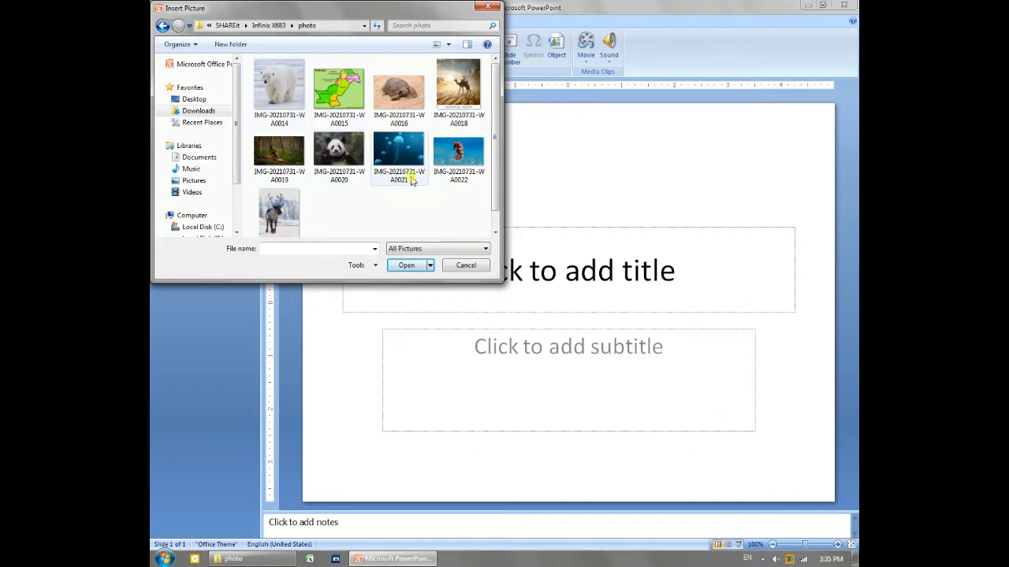
mouse_move(426, 233)
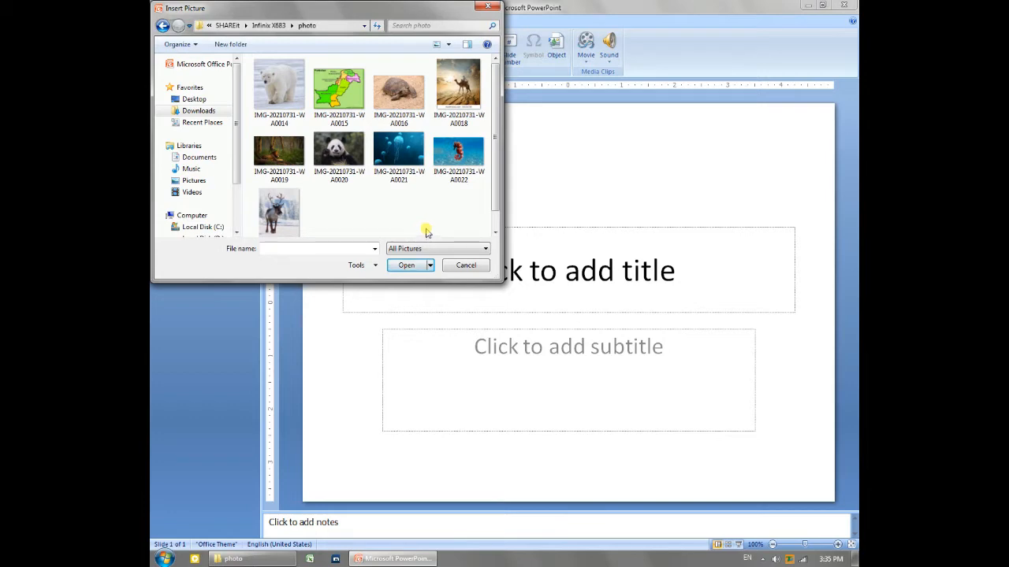
mouse_move(402, 10)
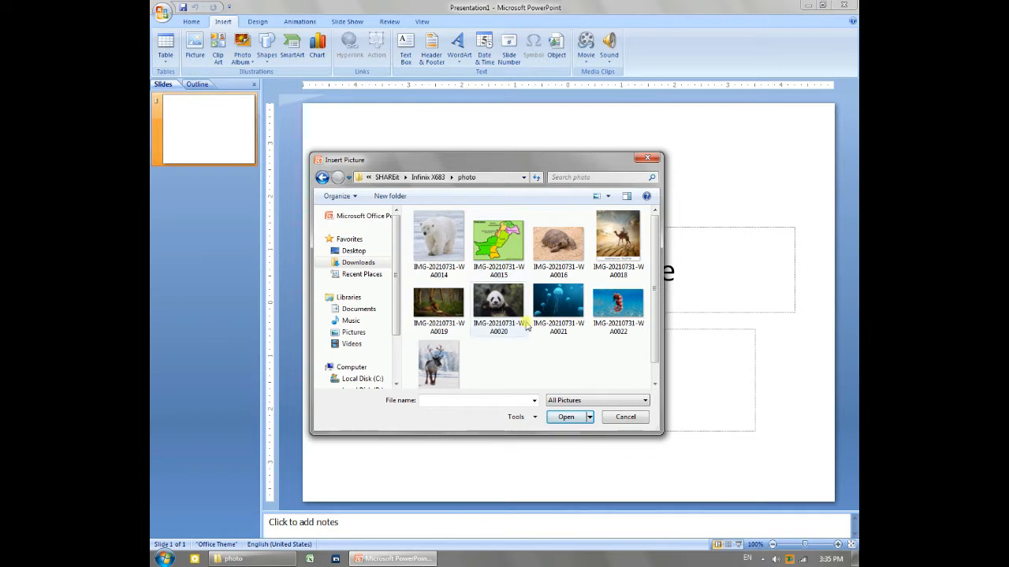
mouse_move(523, 307)
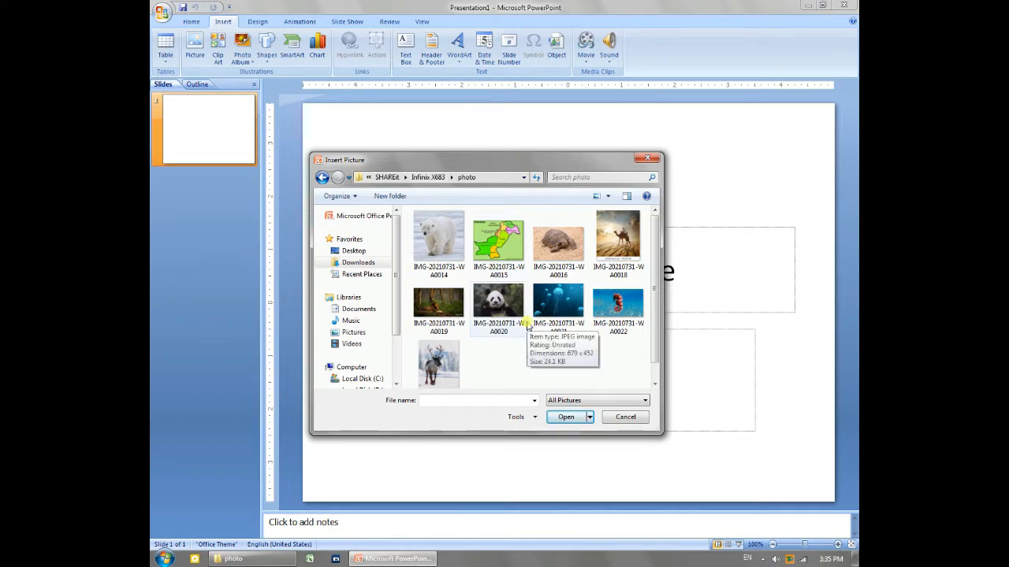
mouse_move(410, 230)
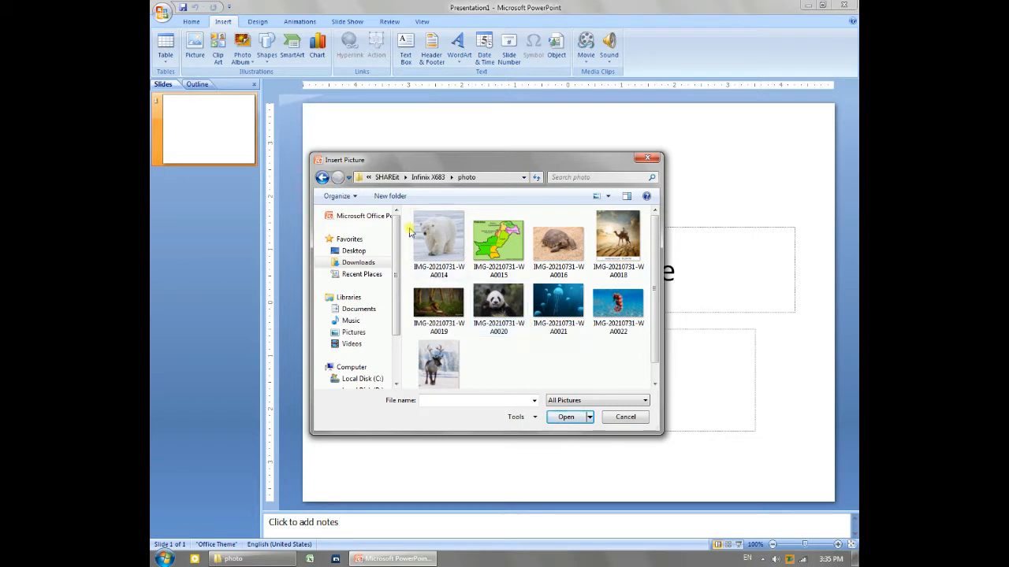
mouse_move(438, 236)
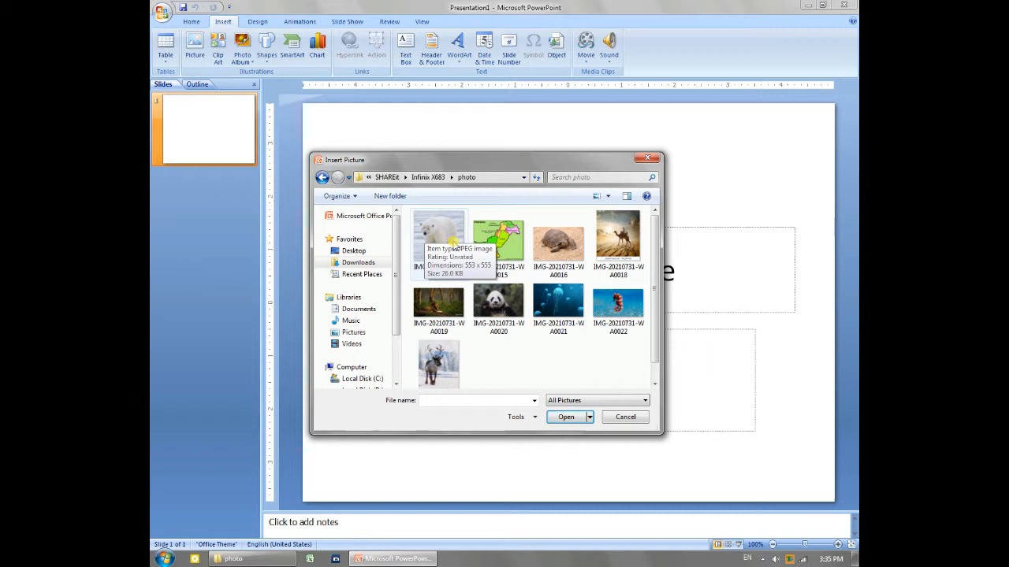
- Insert the polar bear photo at the slide's top-left and preview several picture styles on it
click(564, 416)
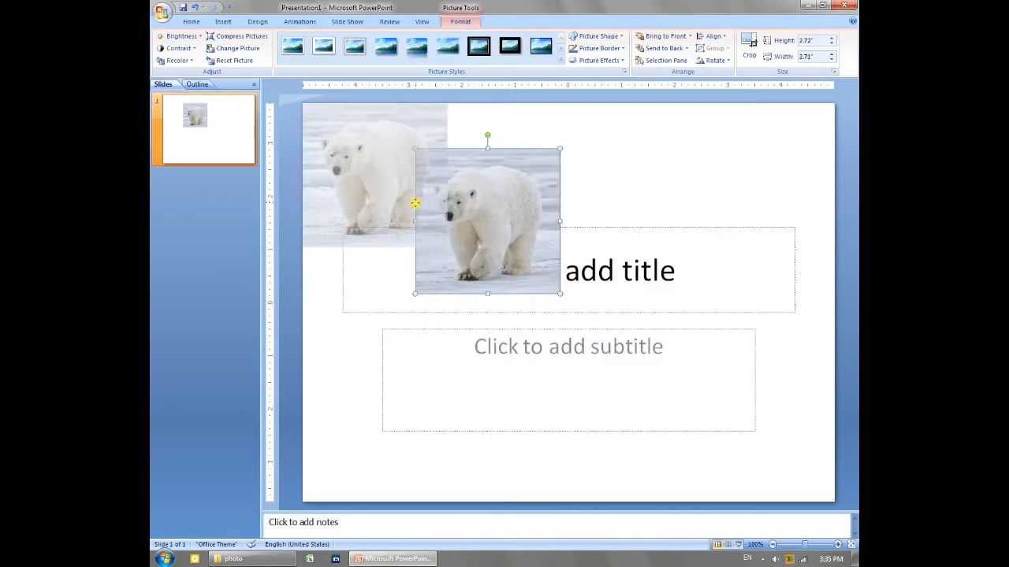
click(291, 46)
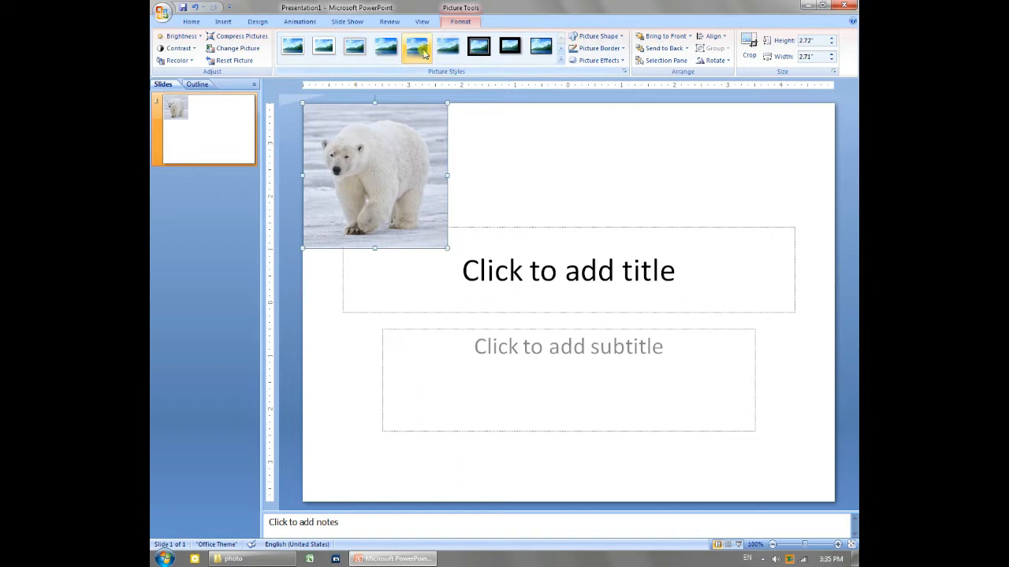
click(480, 46)
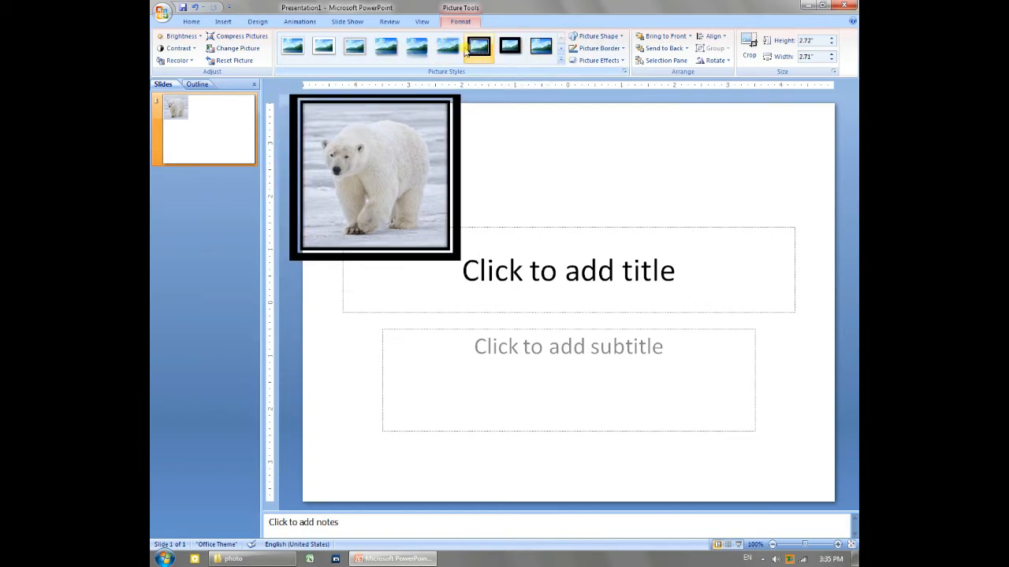
click(447, 46)
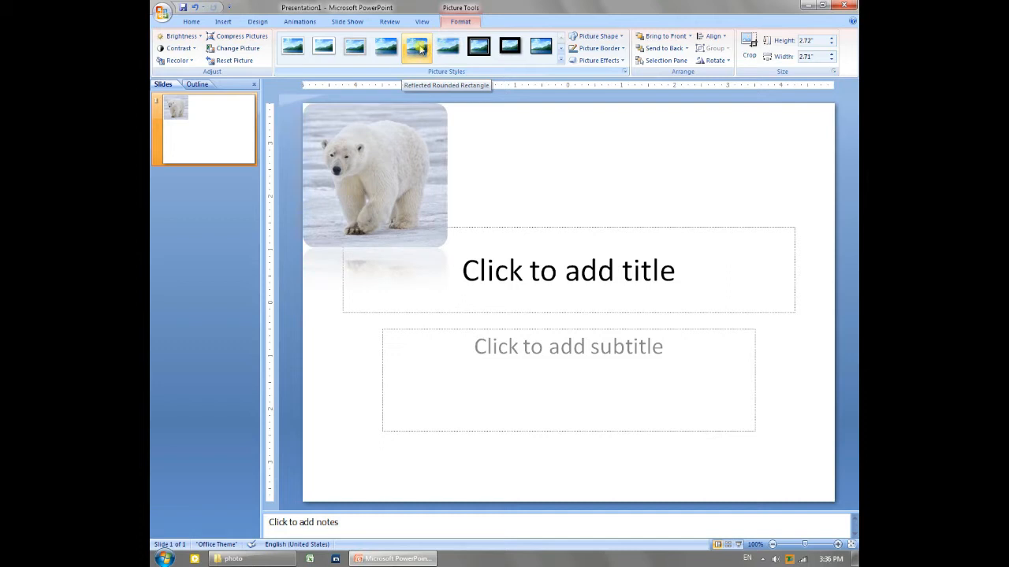
click(385, 47)
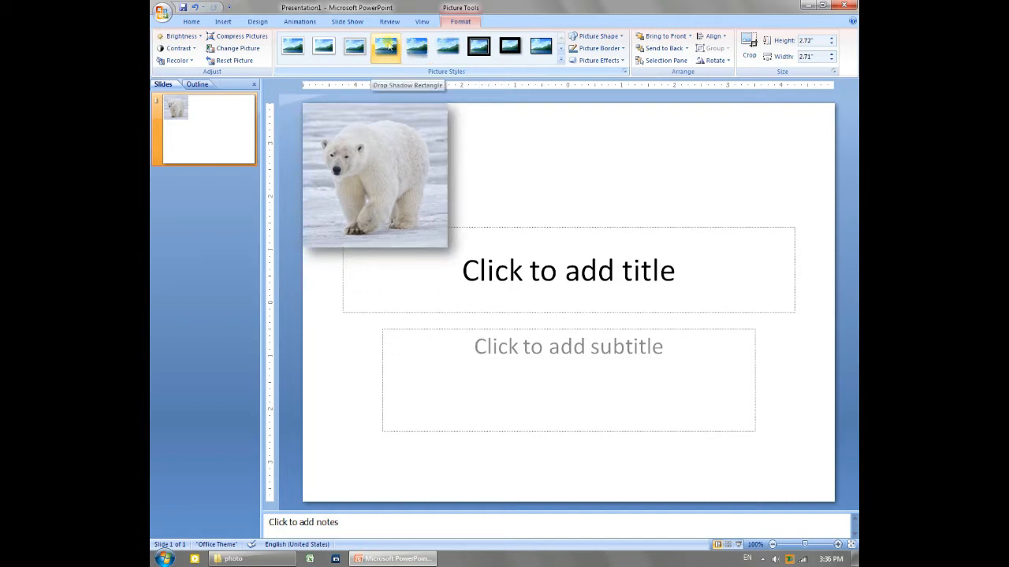
click(353, 45)
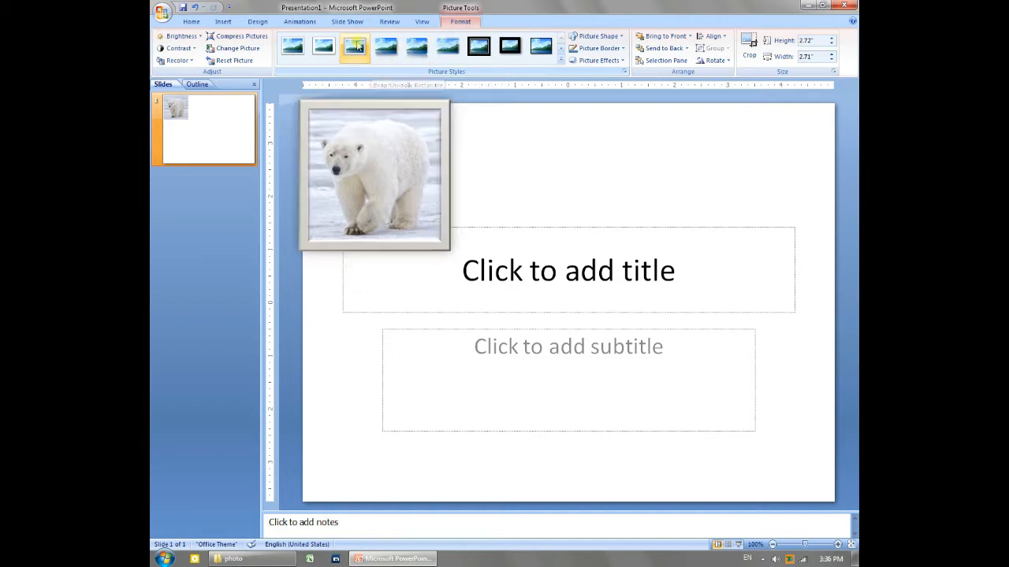
click(446, 45)
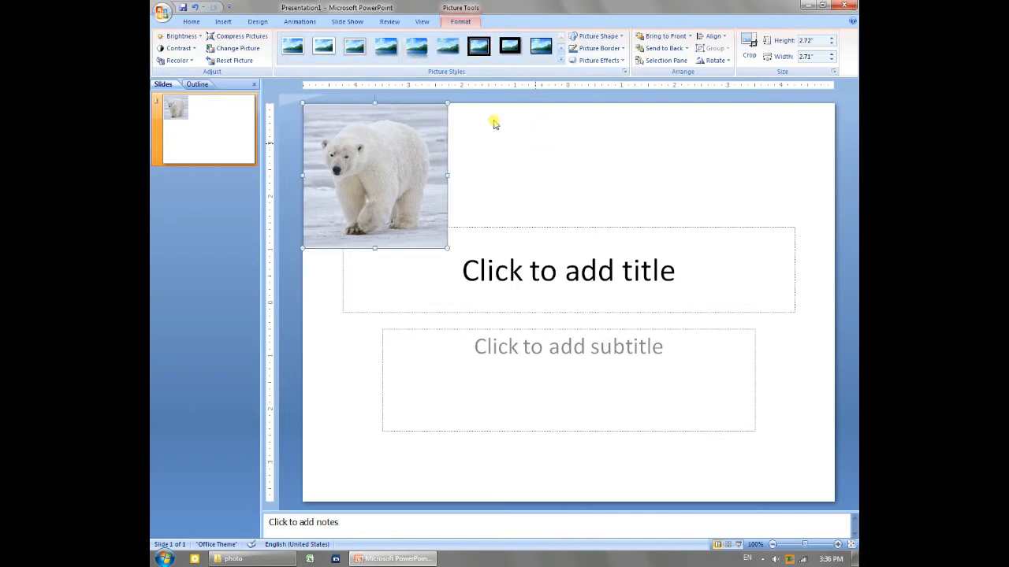
- Insert the tortoise photo, shrunk and placed beside the polar bear along the top edge
click(223, 22)
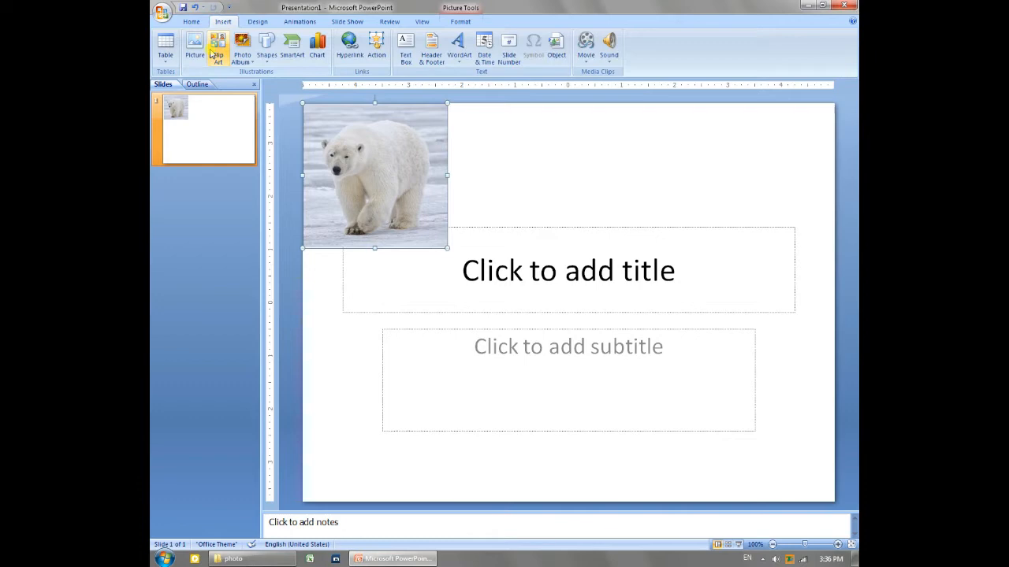
click(194, 44)
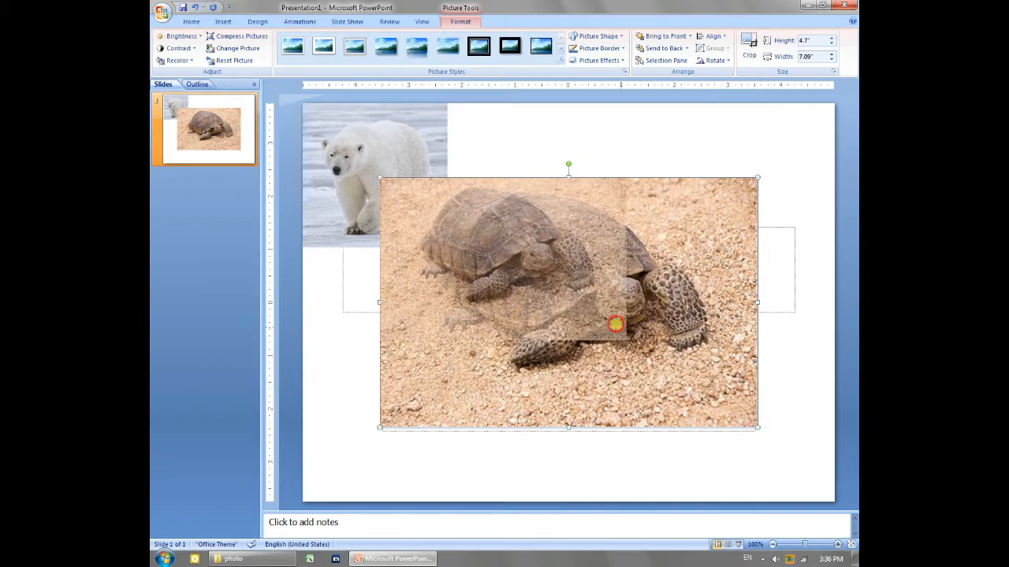
drag(757, 428, 573, 307)
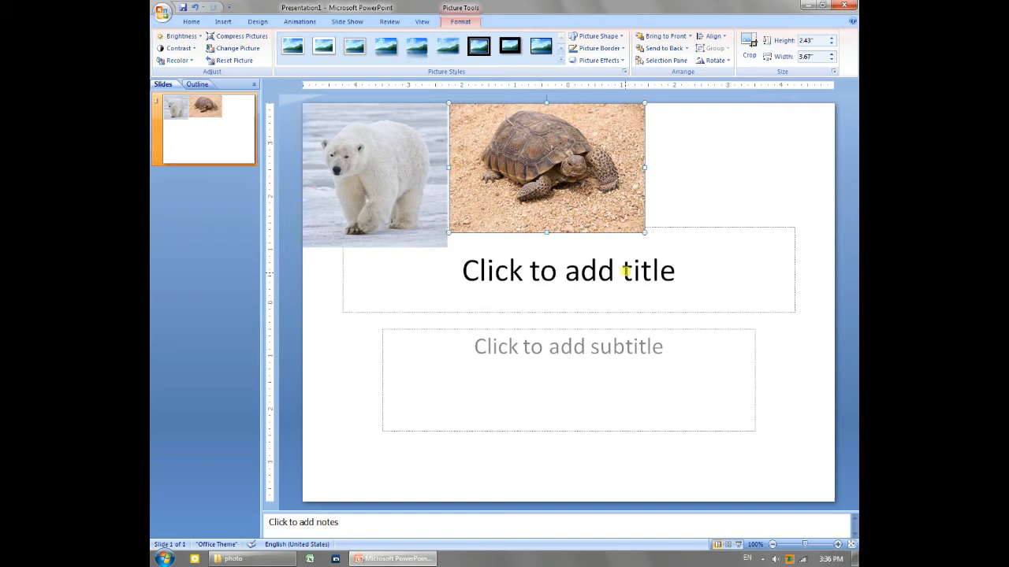
click(224, 22)
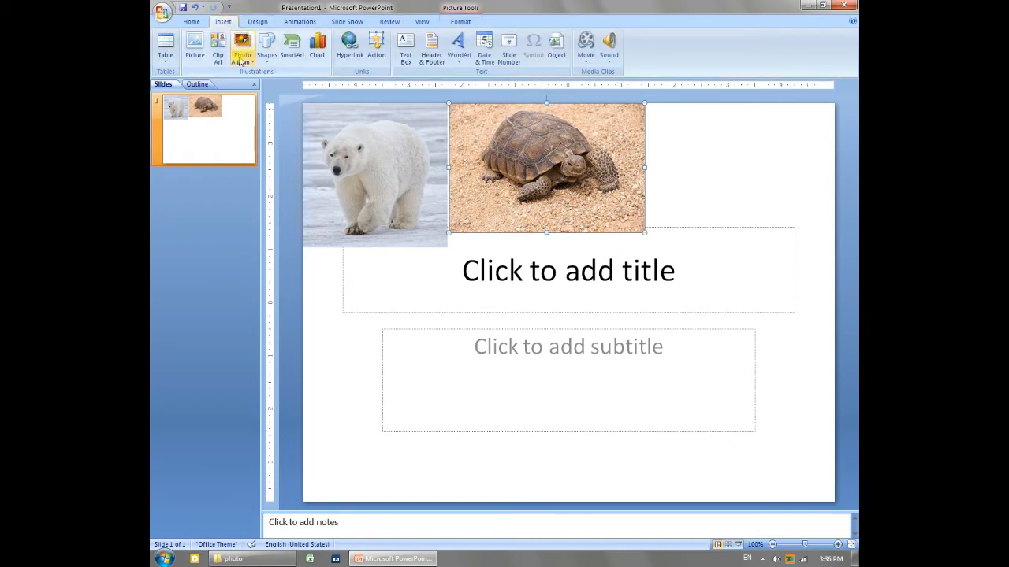
- Insert the camel desert photo, enlarged into the slide's top-right corner
click(194, 44)
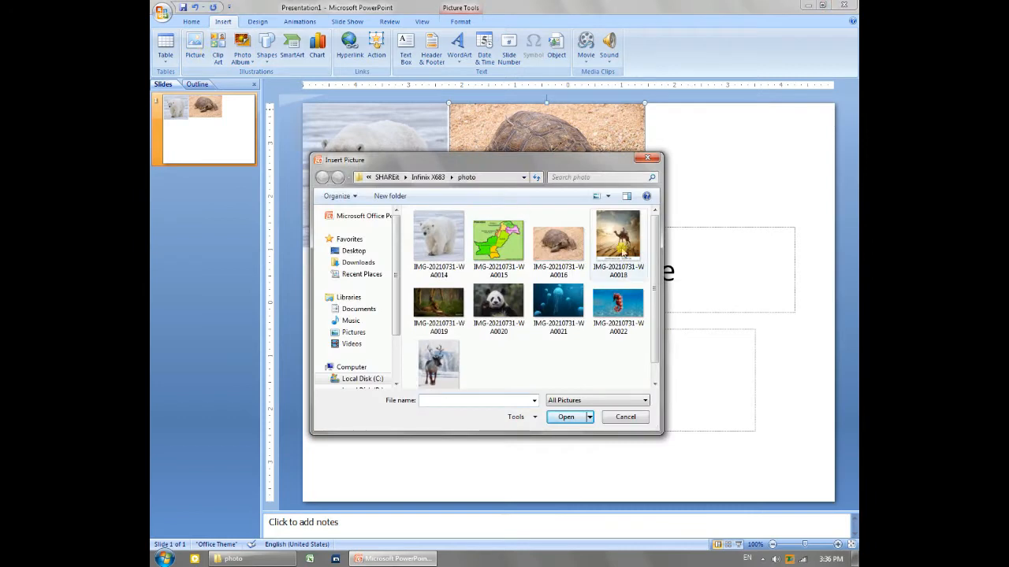
click(564, 416)
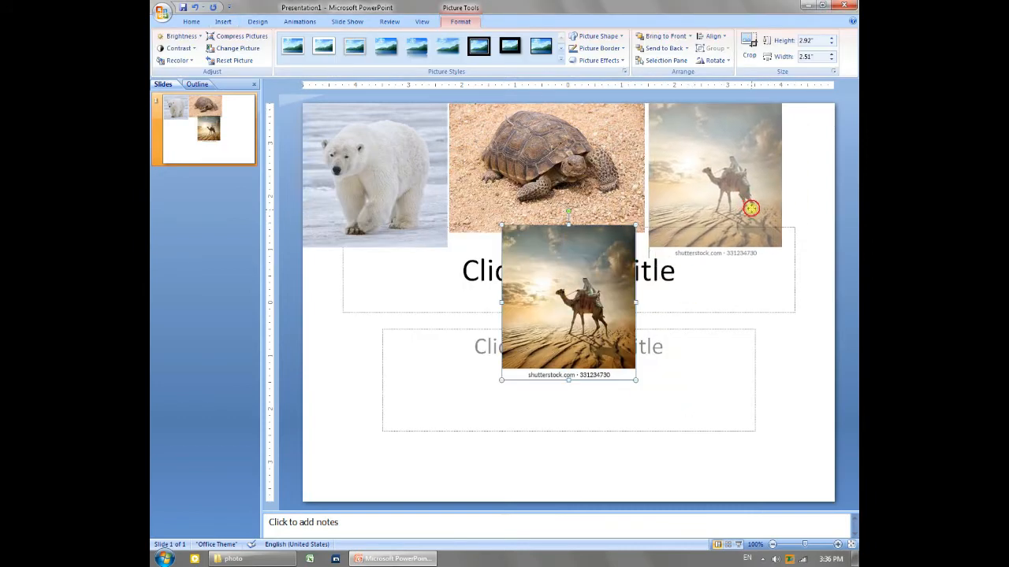
drag(567, 297, 716, 176)
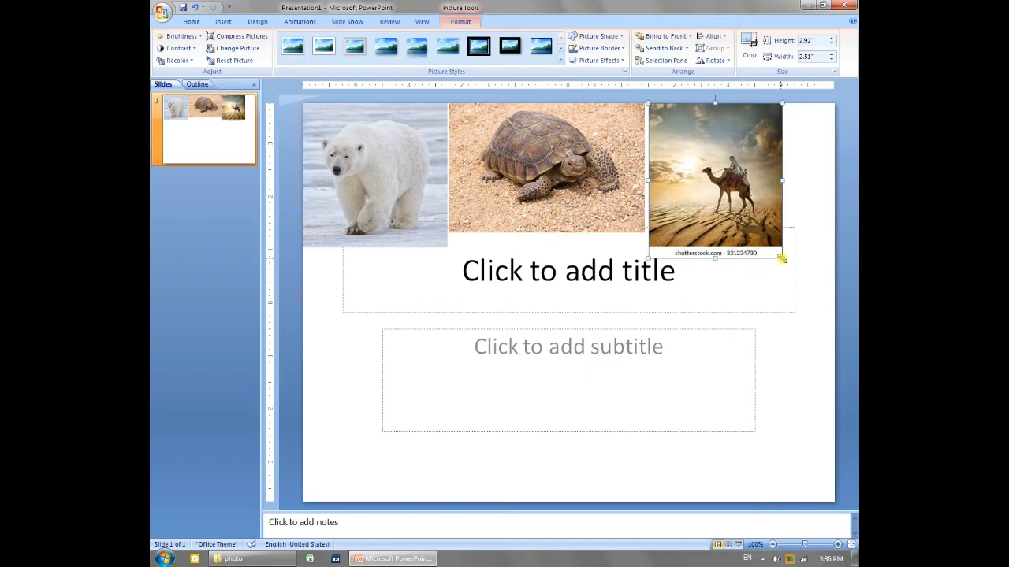
drag(782, 259, 821, 307)
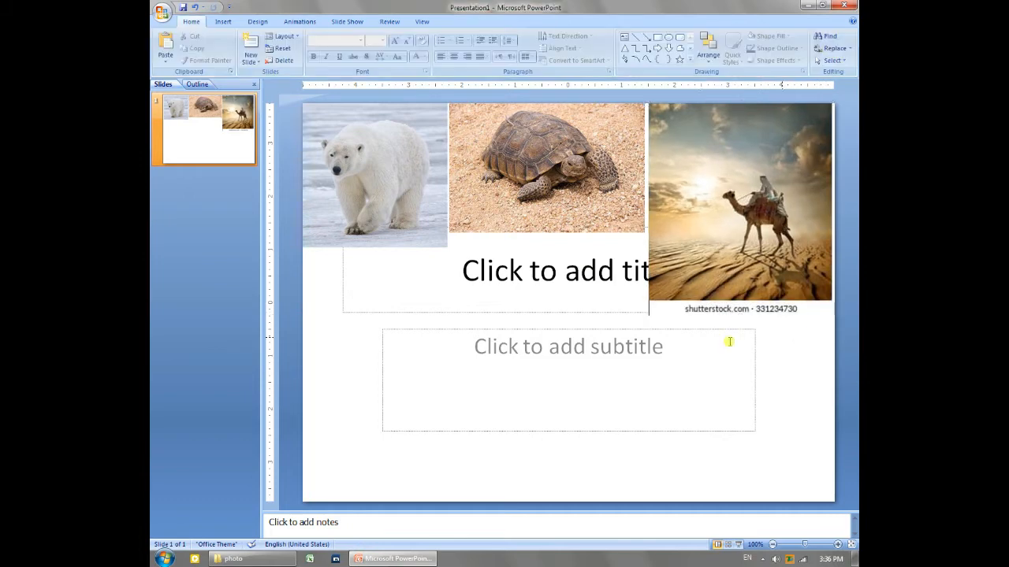
- Insert the lion photo below the polar bear and rotate it 90° upright
click(224, 22)
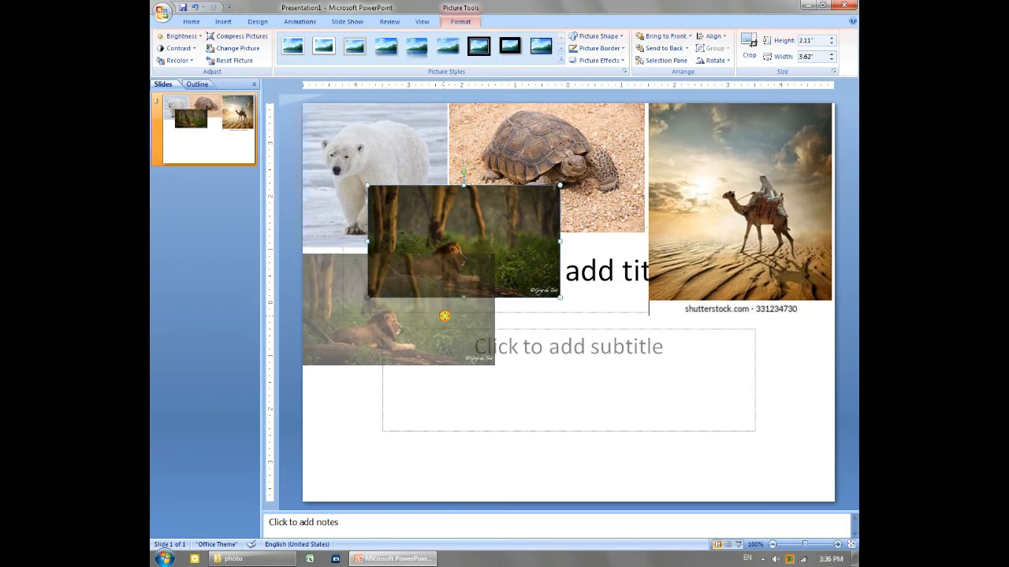
drag(470, 245, 397, 303)
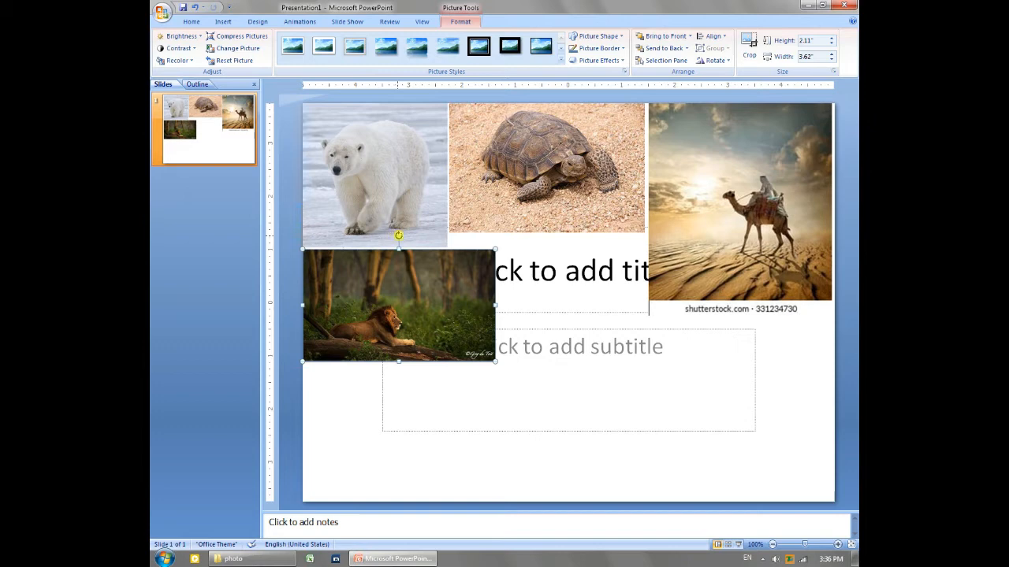
drag(397, 237, 318, 283)
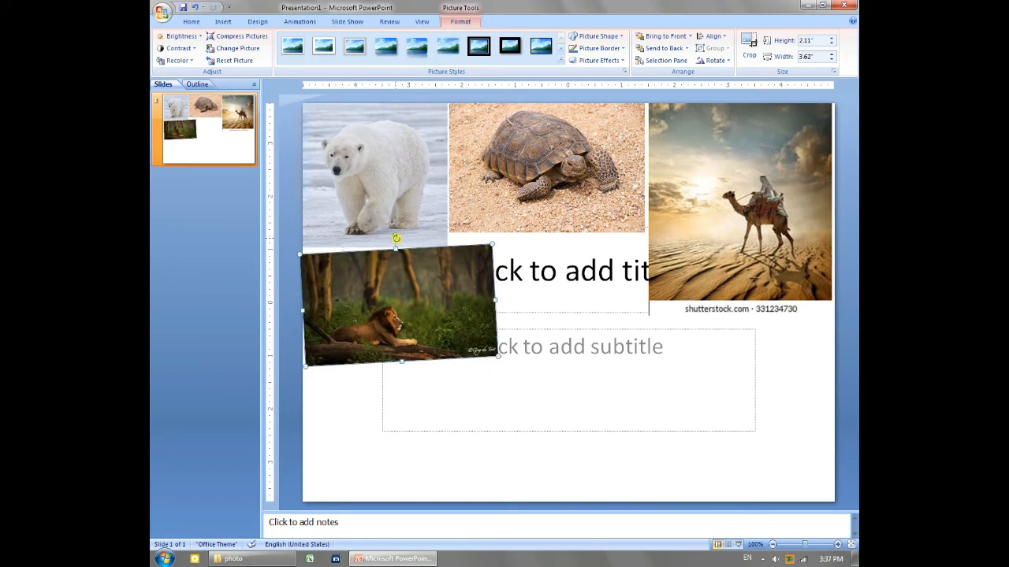
drag(398, 236, 443, 298)
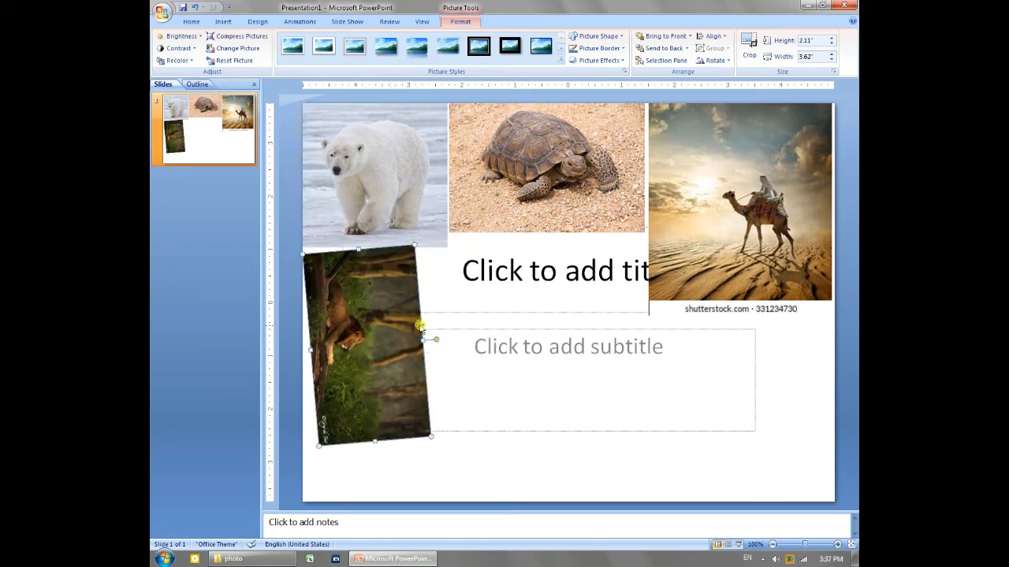
drag(419, 325, 438, 343)
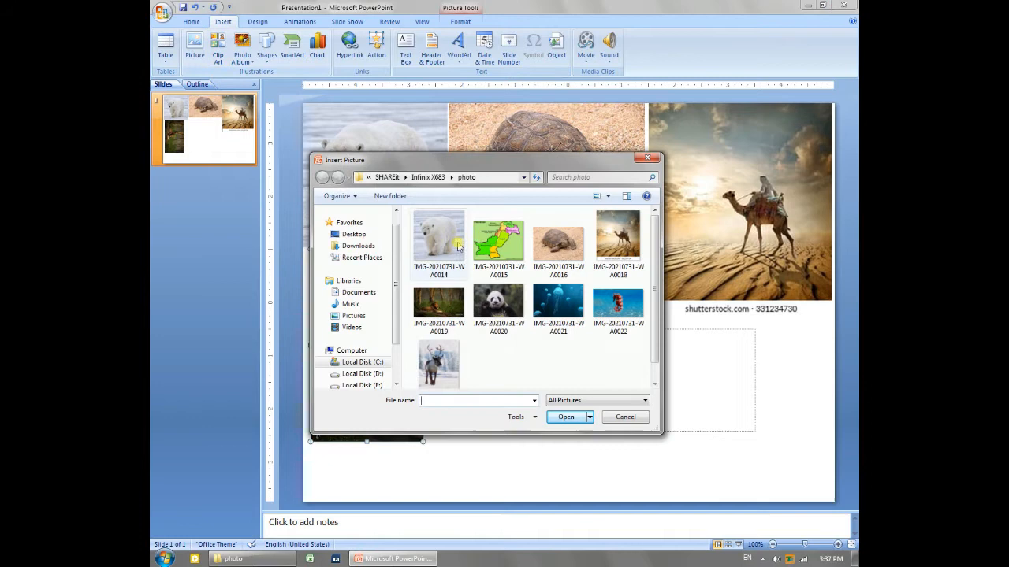
- Place an enlarged panda photo in the slide centre and the reindeer photo at the bottom-right
double_click(498, 302)
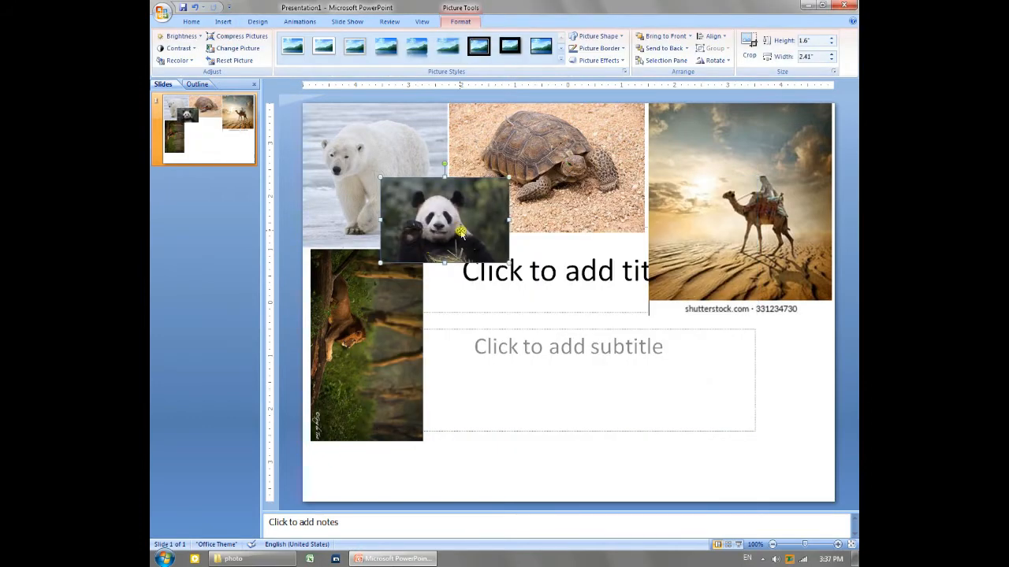
drag(444, 220, 527, 283)
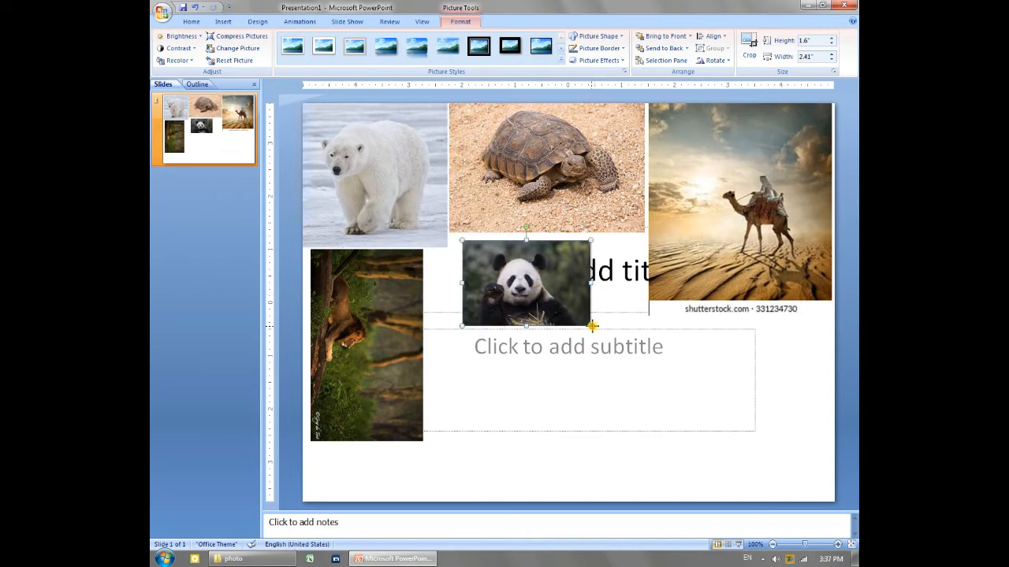
drag(591, 327, 639, 356)
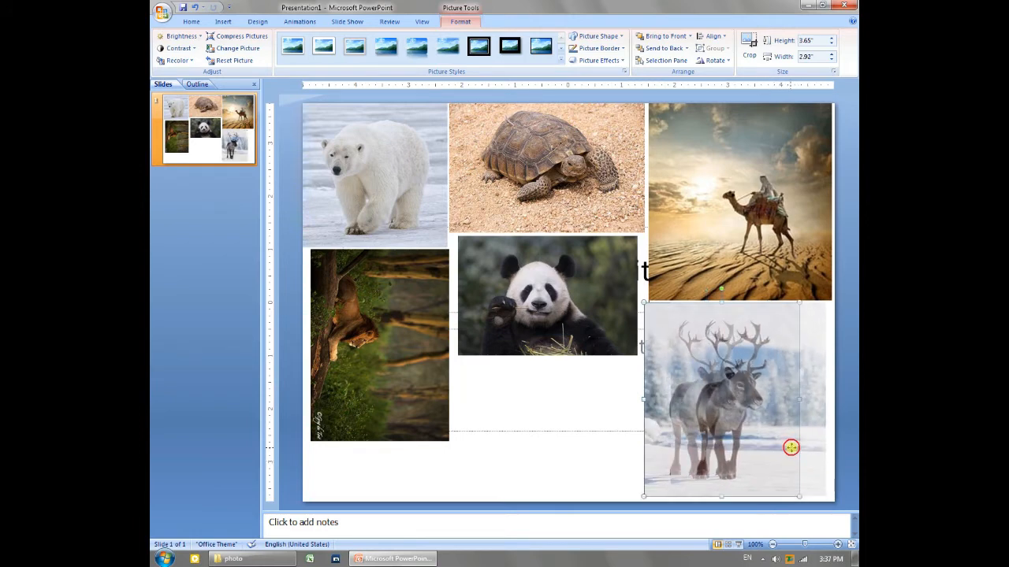
drag(792, 448, 681, 407)
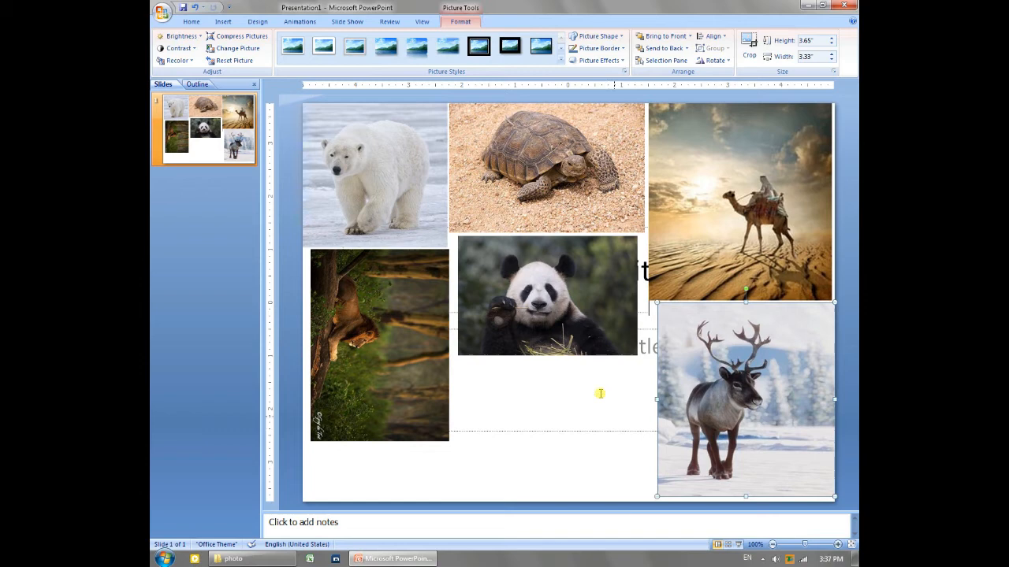
mouse_move(558, 419)
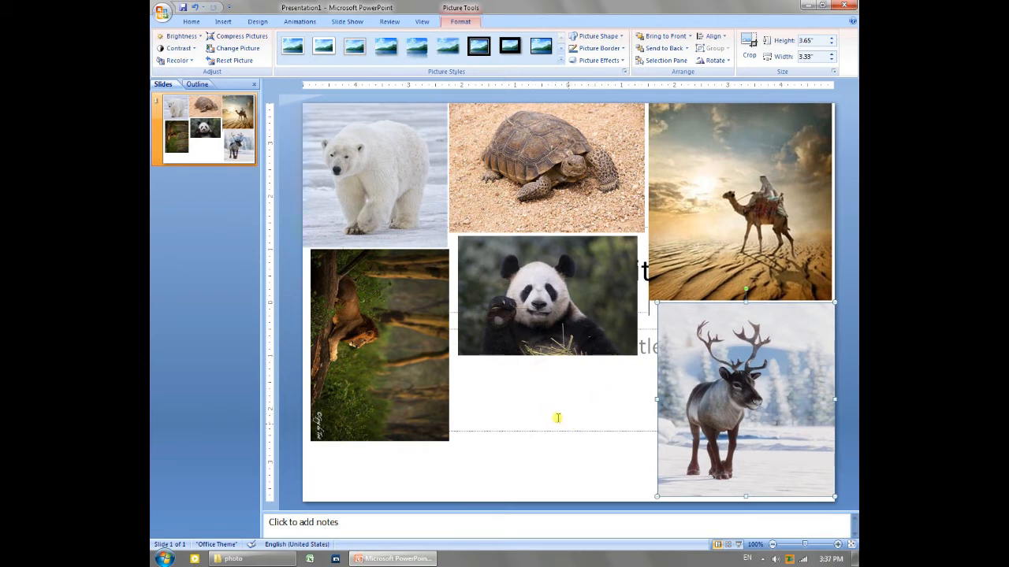
mouse_move(222, 22)
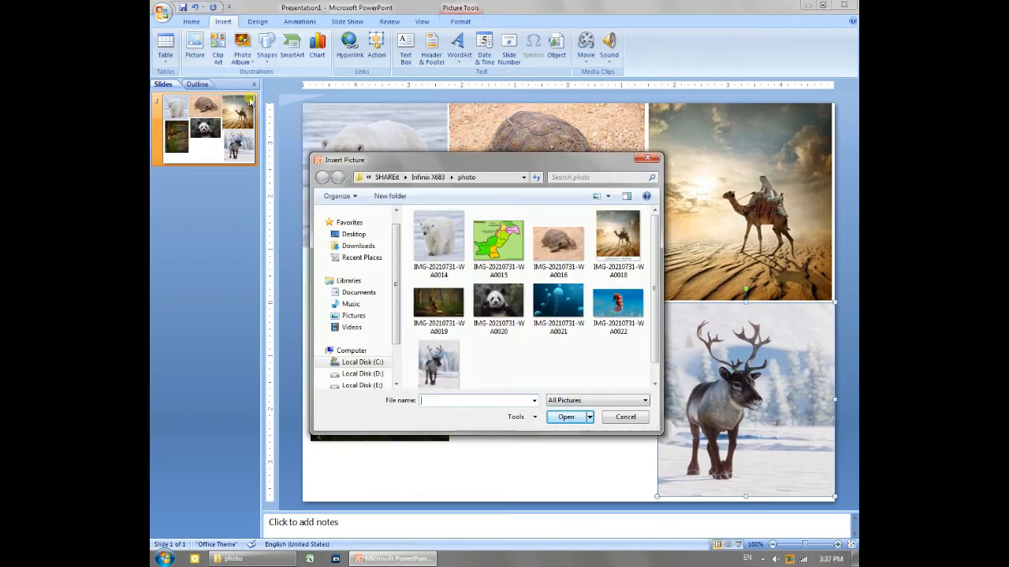
- Insert the jellyfish photo below the panda and stretch the lion photo down to the grid's bottom
click(618, 302)
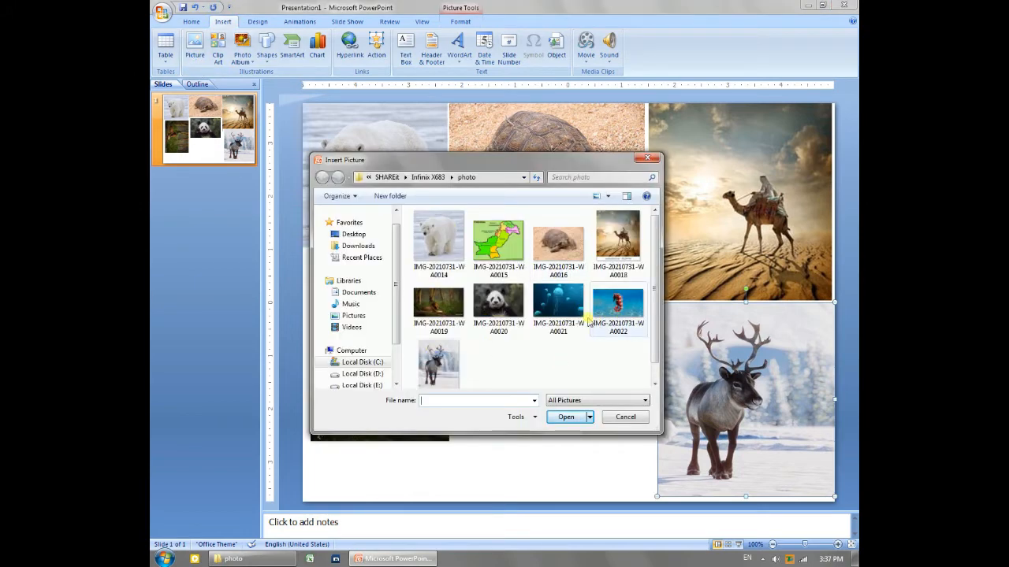
click(566, 416)
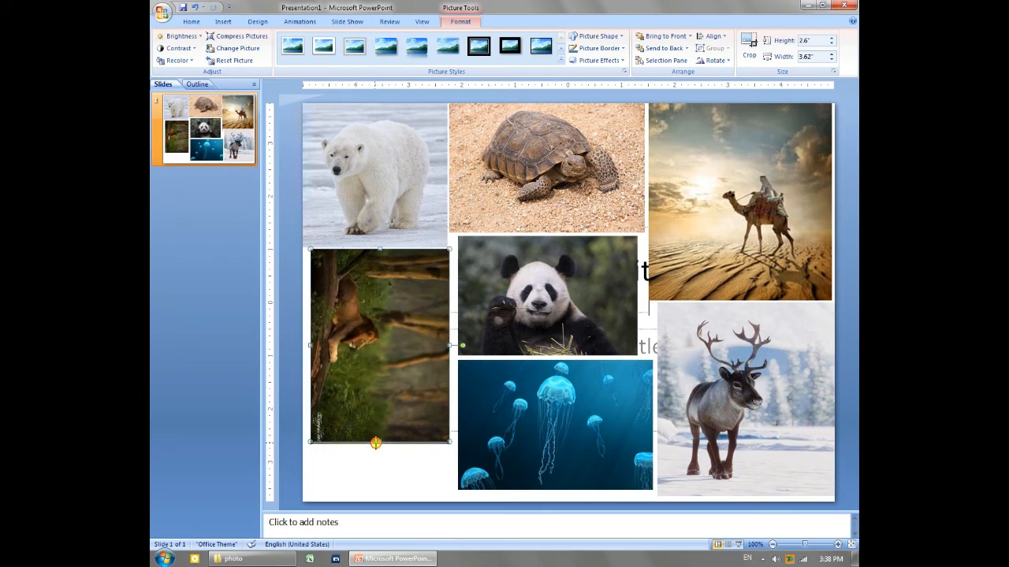
drag(376, 445, 378, 445)
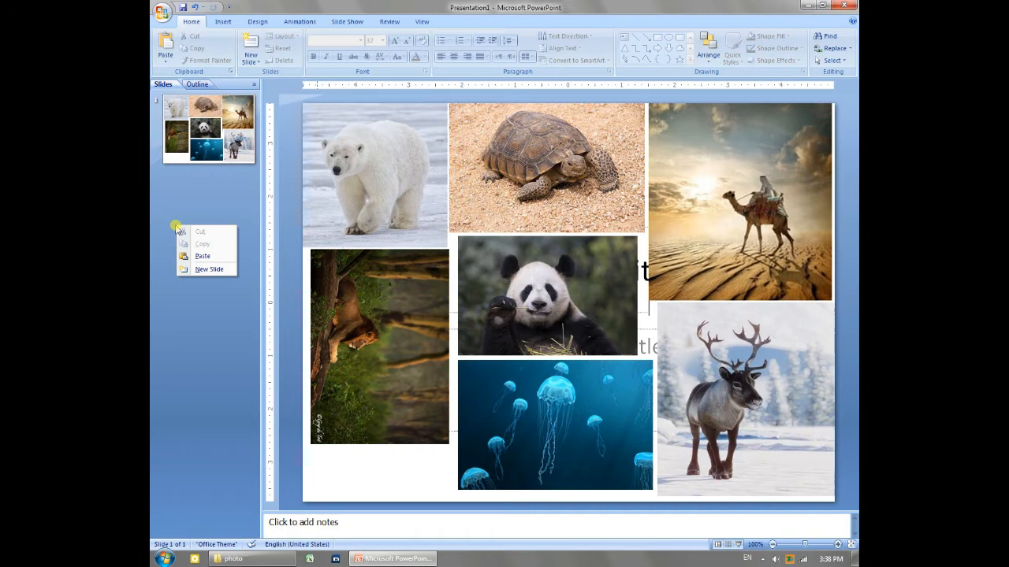
- Add a second slide and insert the seahorse photo at its top-left
click(210, 268)
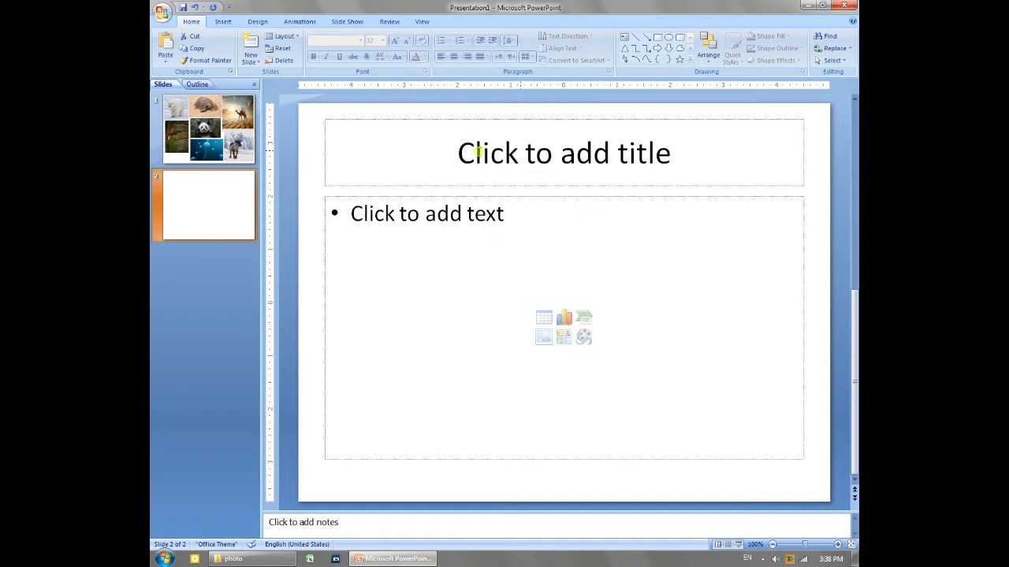
mouse_move(449, 215)
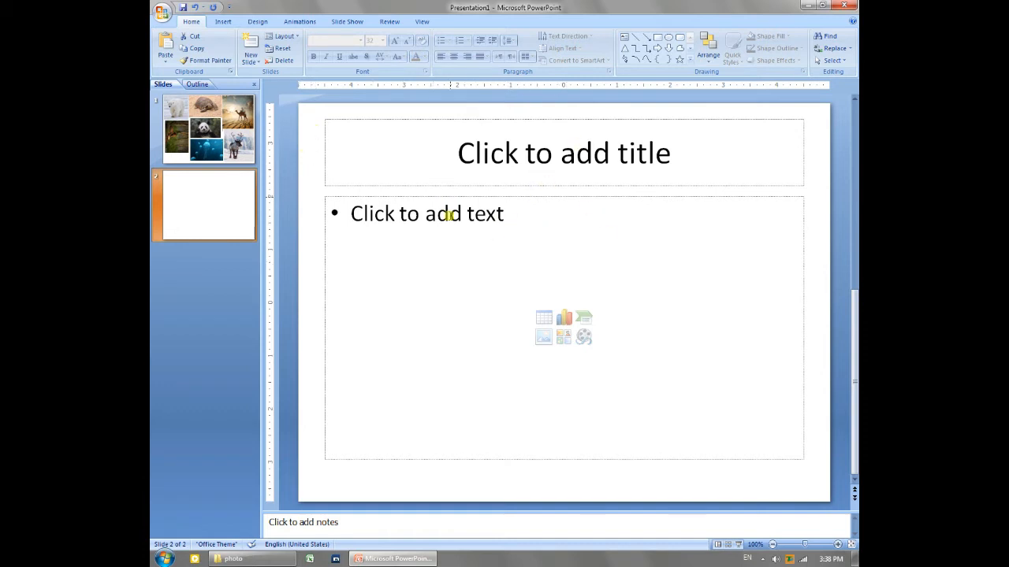
click(223, 22)
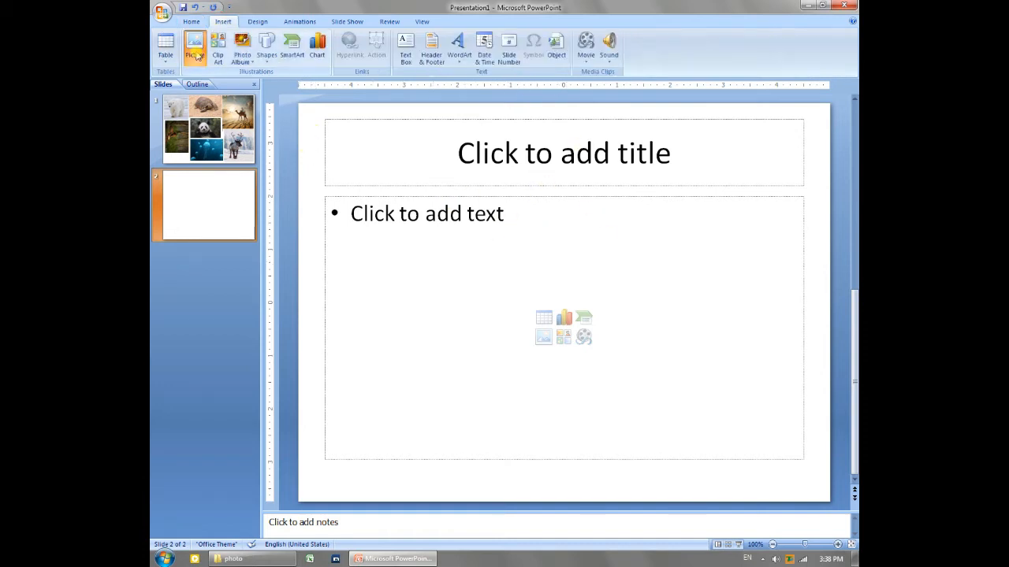
click(194, 44)
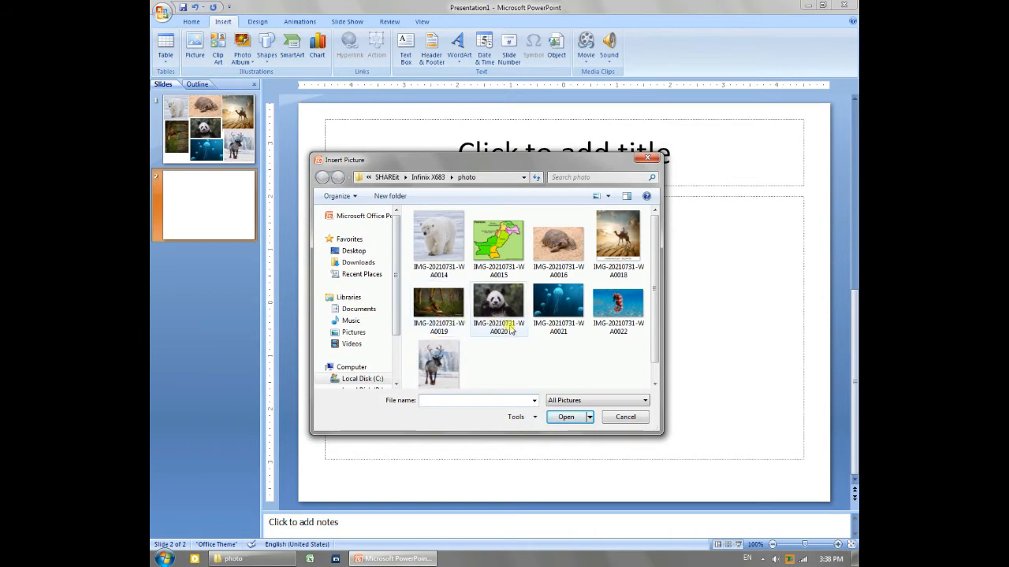
click(564, 416)
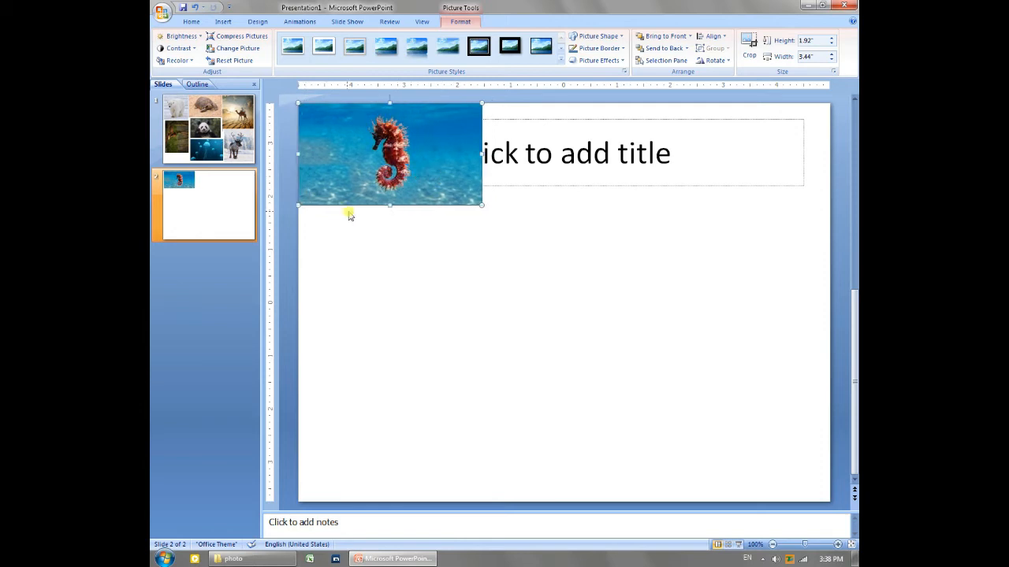
mouse_move(347, 196)
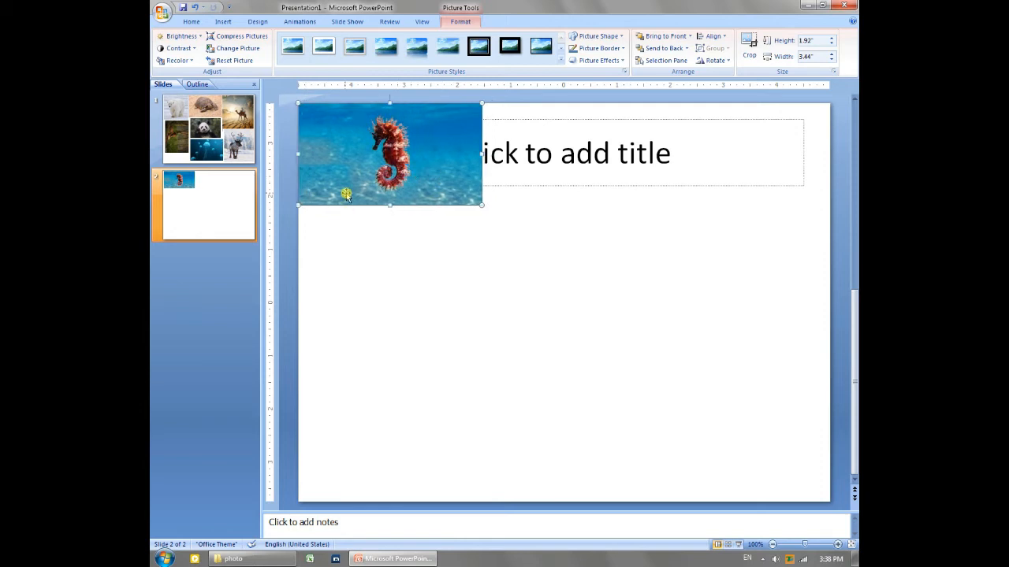
click(162, 13)
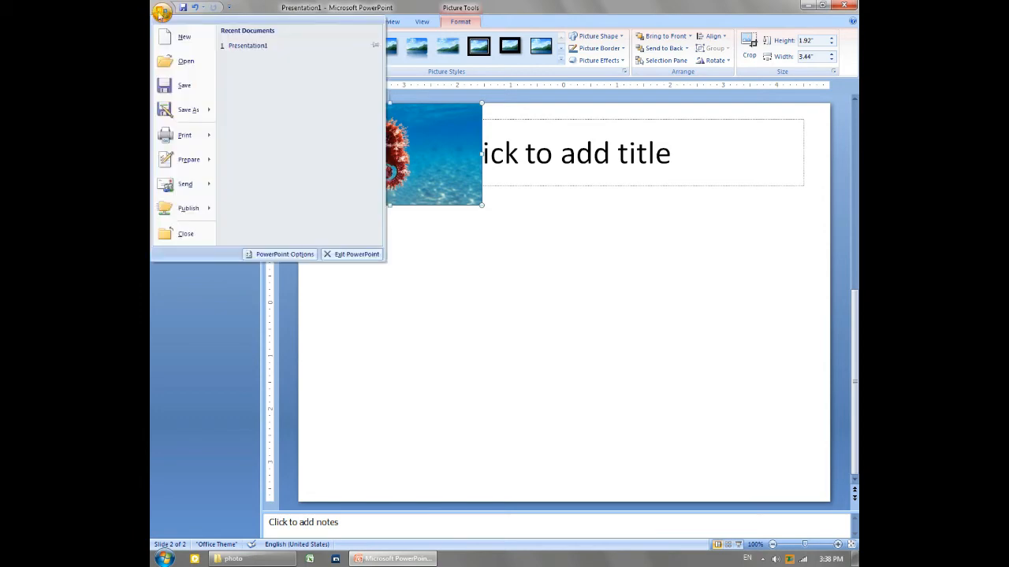
- Show the print preview of the photo grid slide, checking Print What, with Options expanded
click(185, 136)
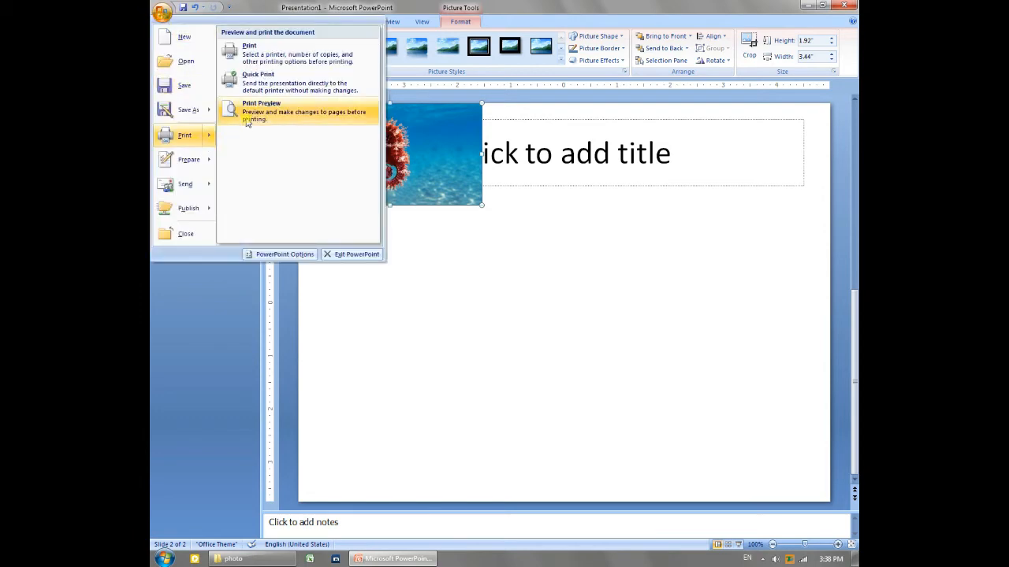
click(261, 107)
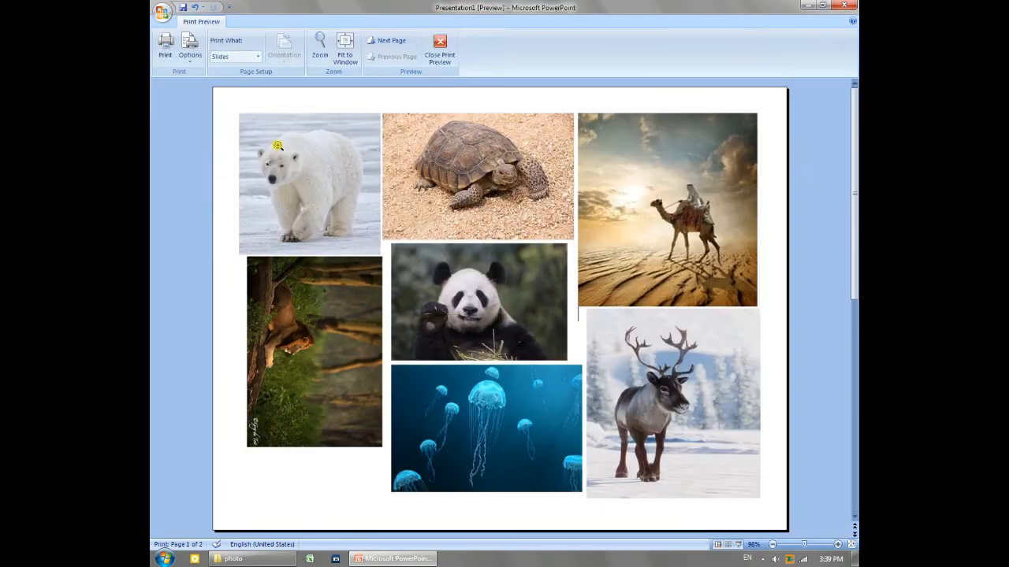
click(258, 57)
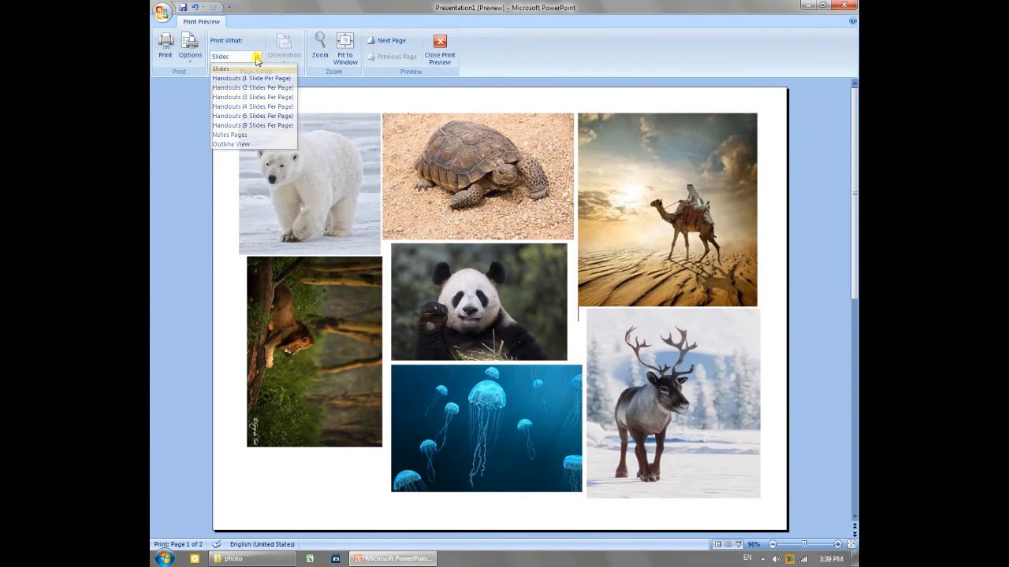
click(189, 48)
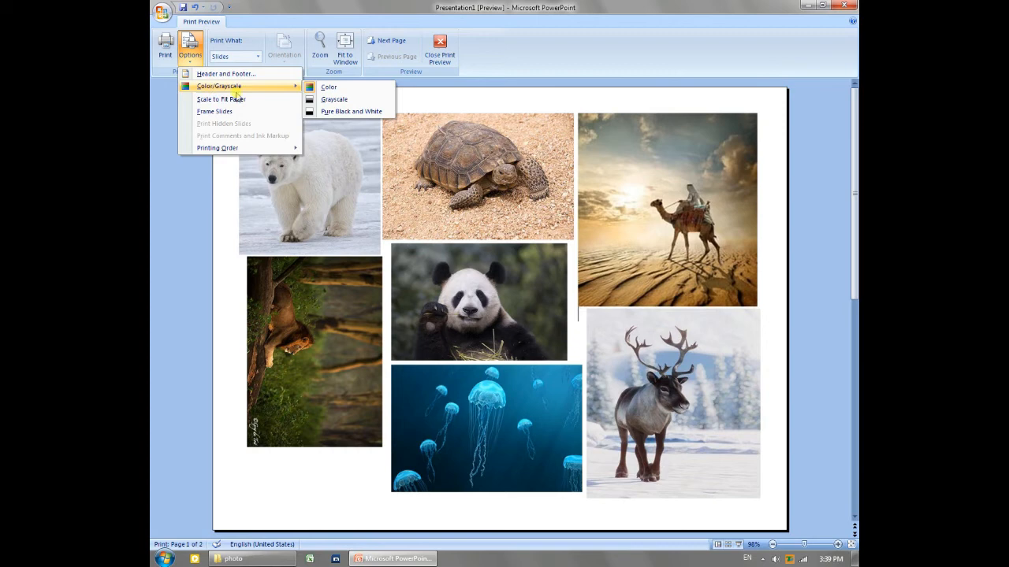
mouse_move(350, 111)
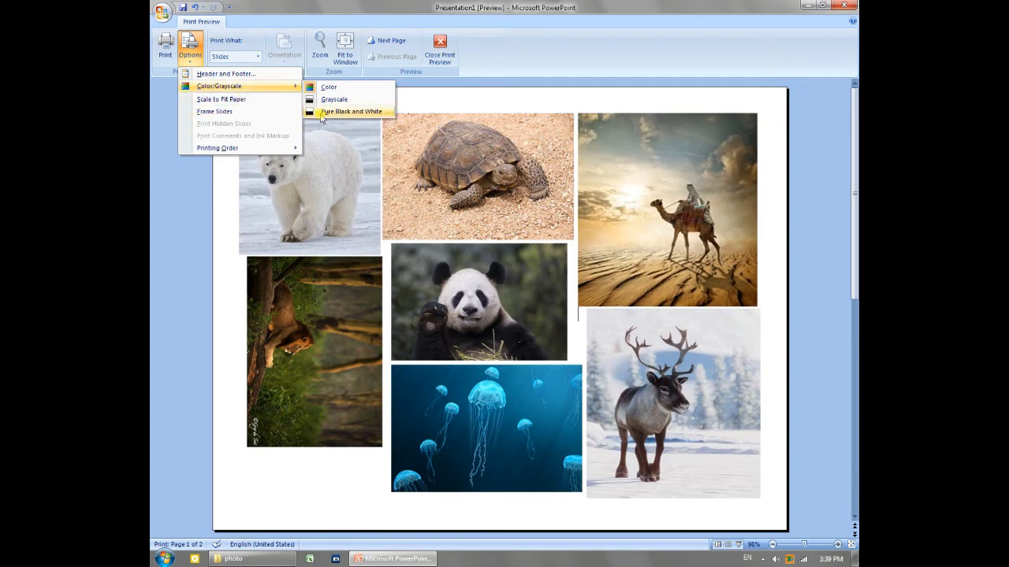
mouse_move(331, 100)
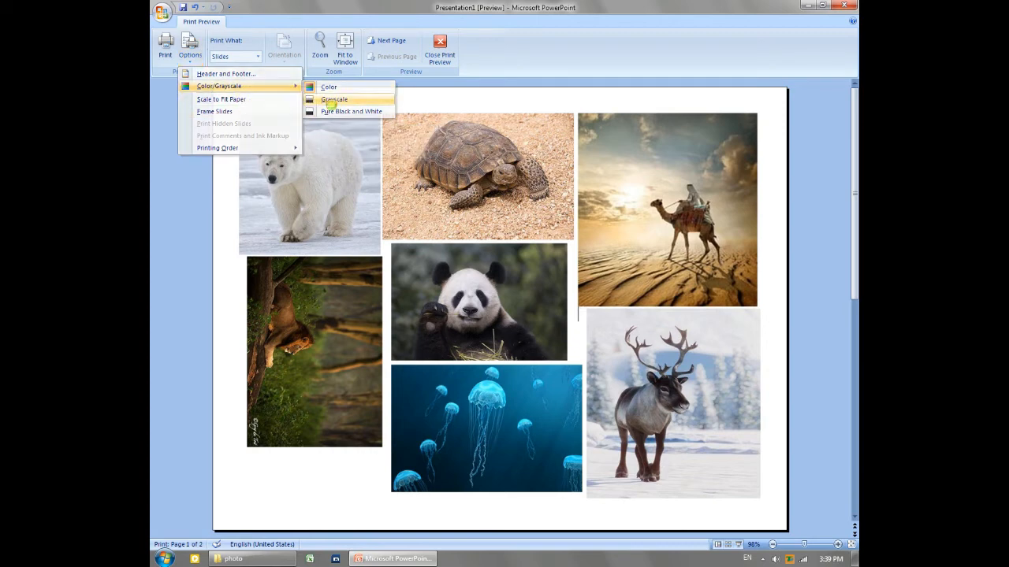
- Switch the preview to Grayscale under Color/Grayscale and bring up the Print dialog
click(334, 99)
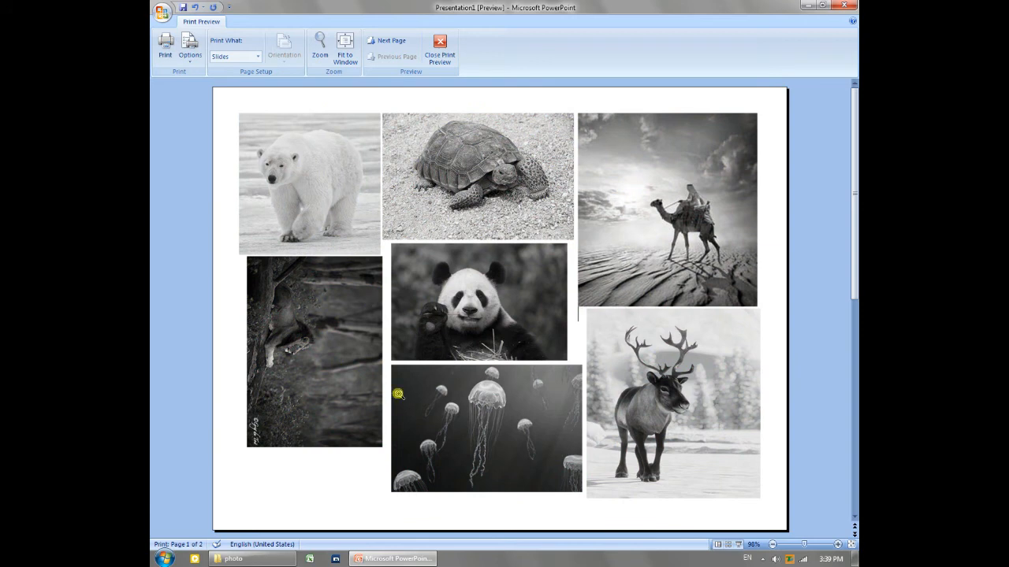
mouse_move(510, 417)
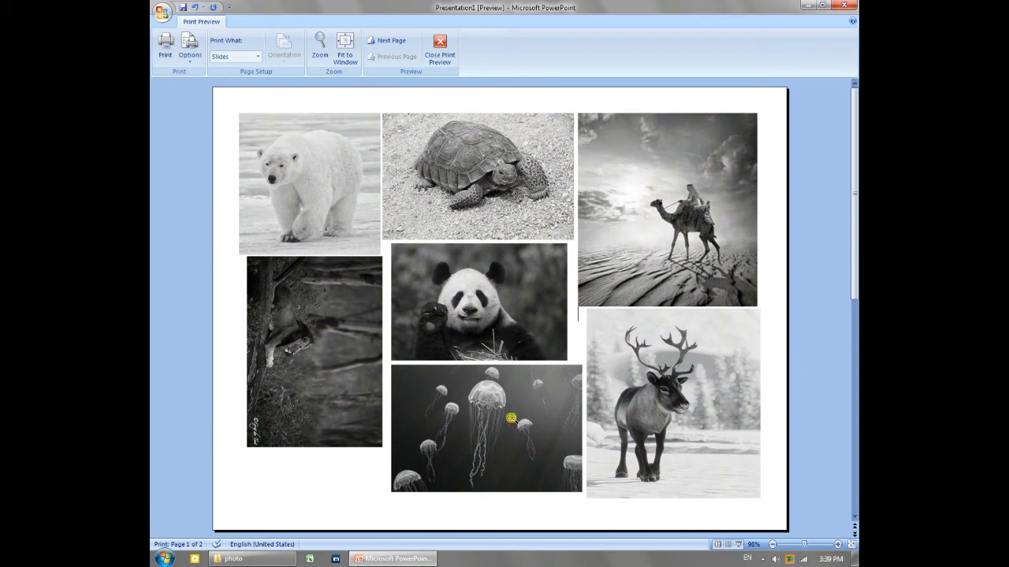
mouse_move(363, 275)
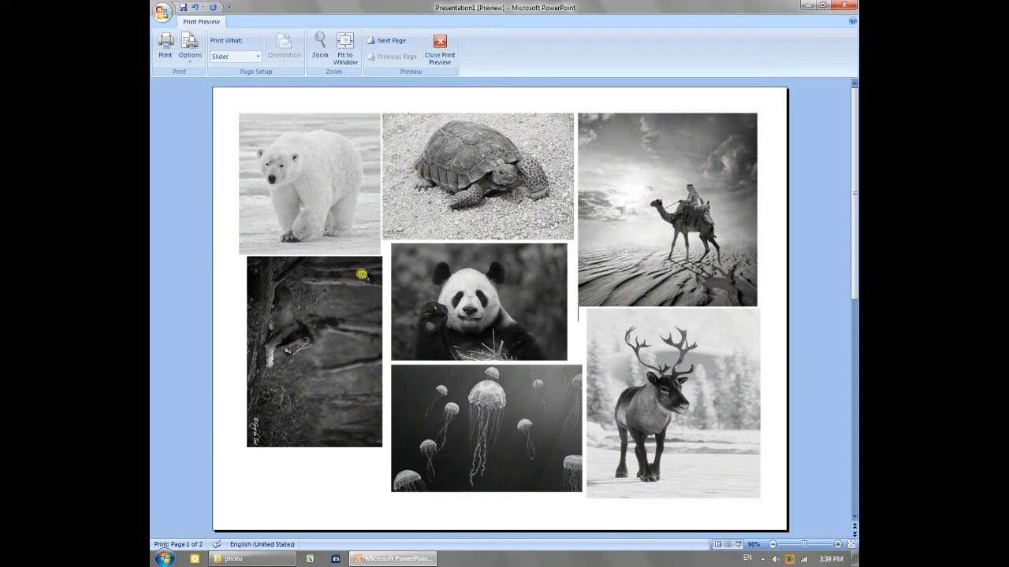
mouse_move(458, 334)
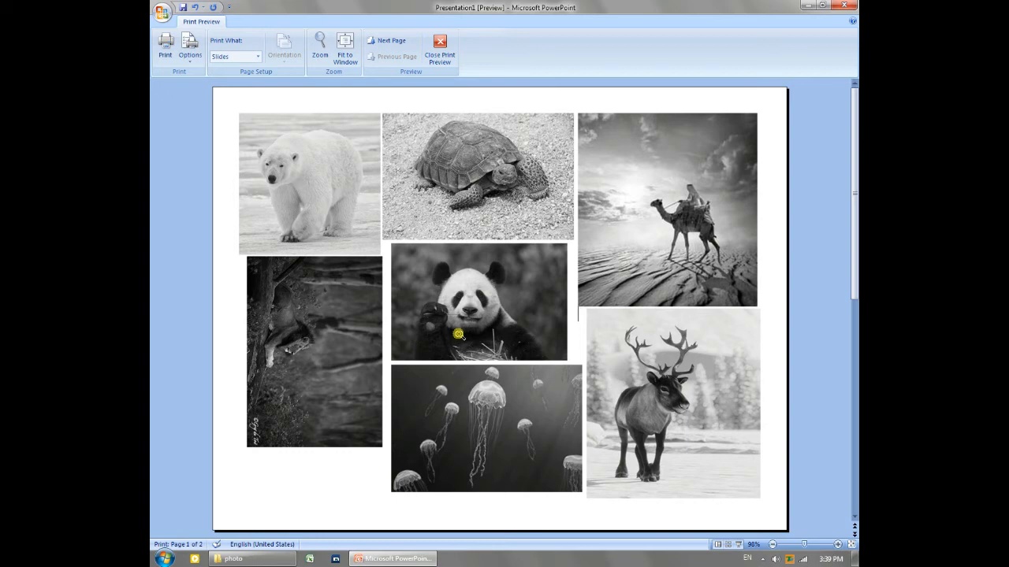
click(164, 44)
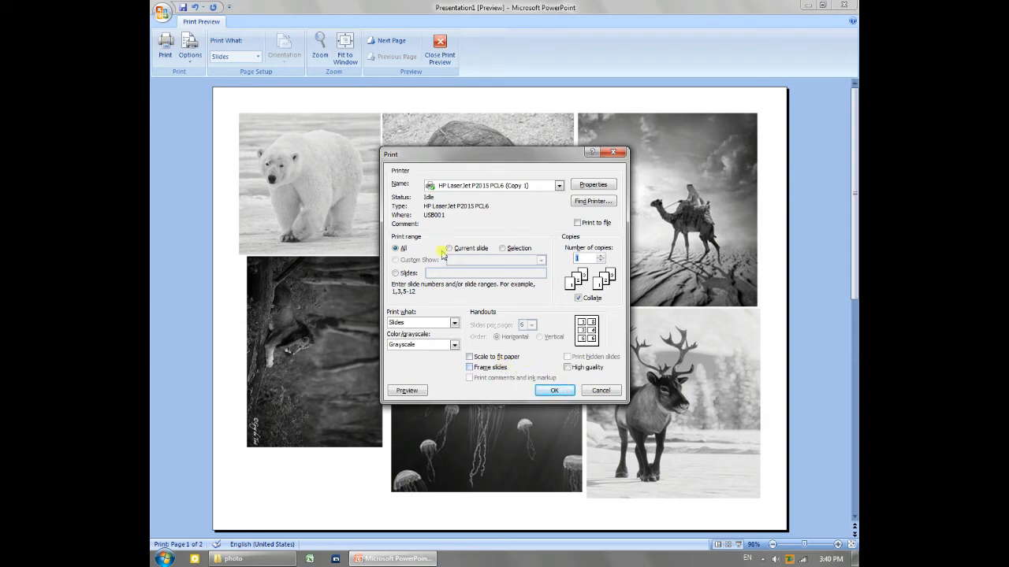
- Set the print range to Current slide and tick High quality output
click(448, 249)
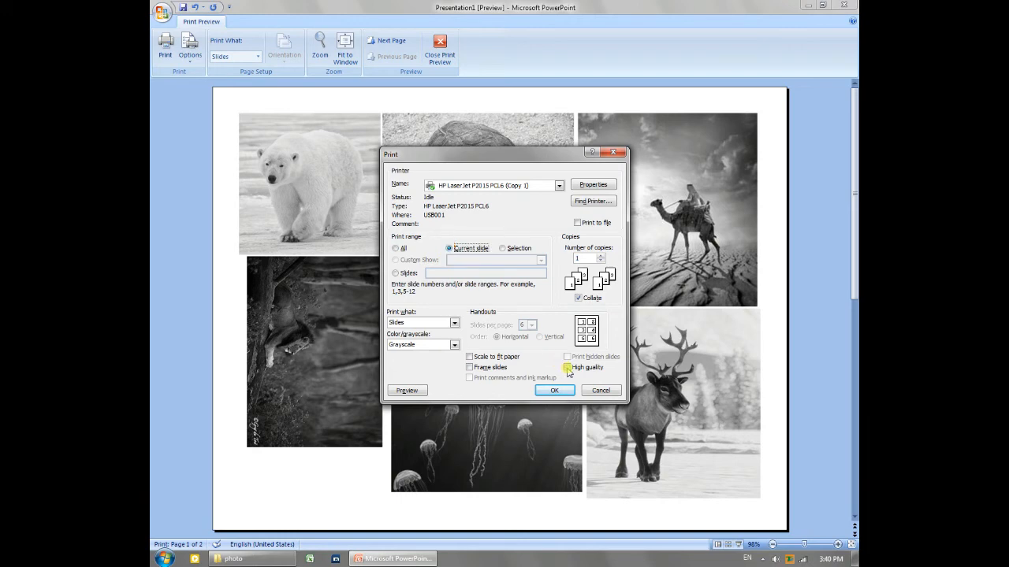
click(567, 367)
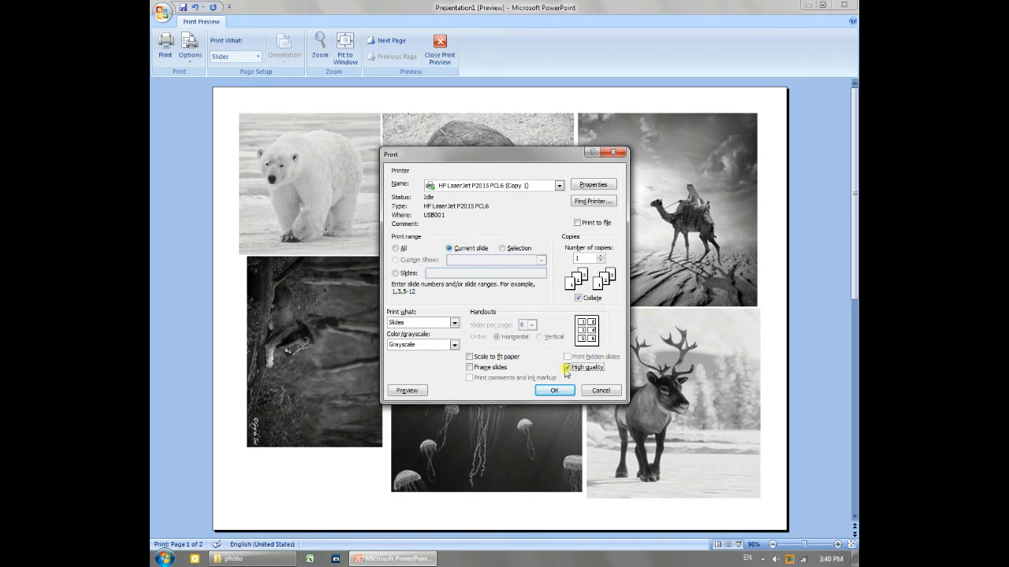